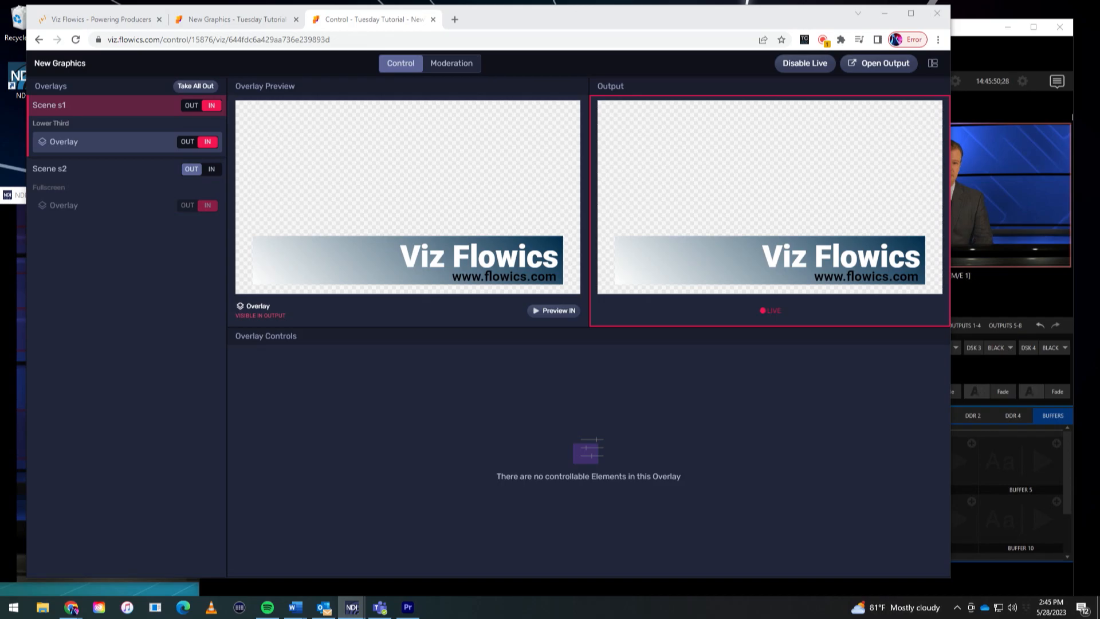
{"action": "mouse_move", "coordinate": [655, 217]}
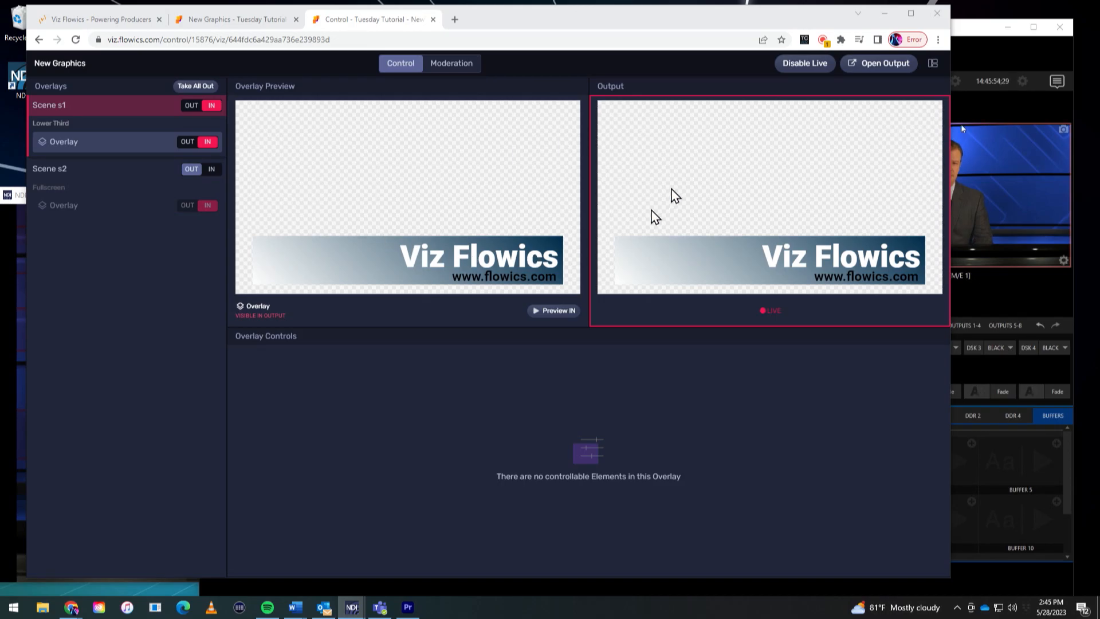
{"action": "mouse_move", "coordinate": [624, 272]}
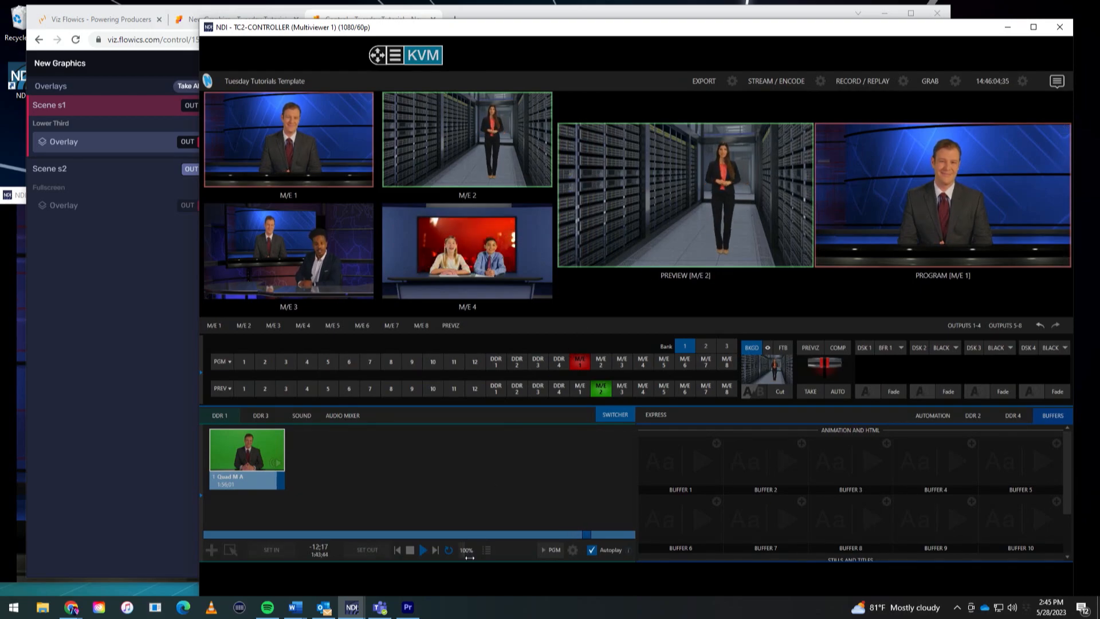
Step: On the Flowics control page, cycle the lower third overlay out of and back into output
{"action": "left_click", "coordinate": [408, 607]}
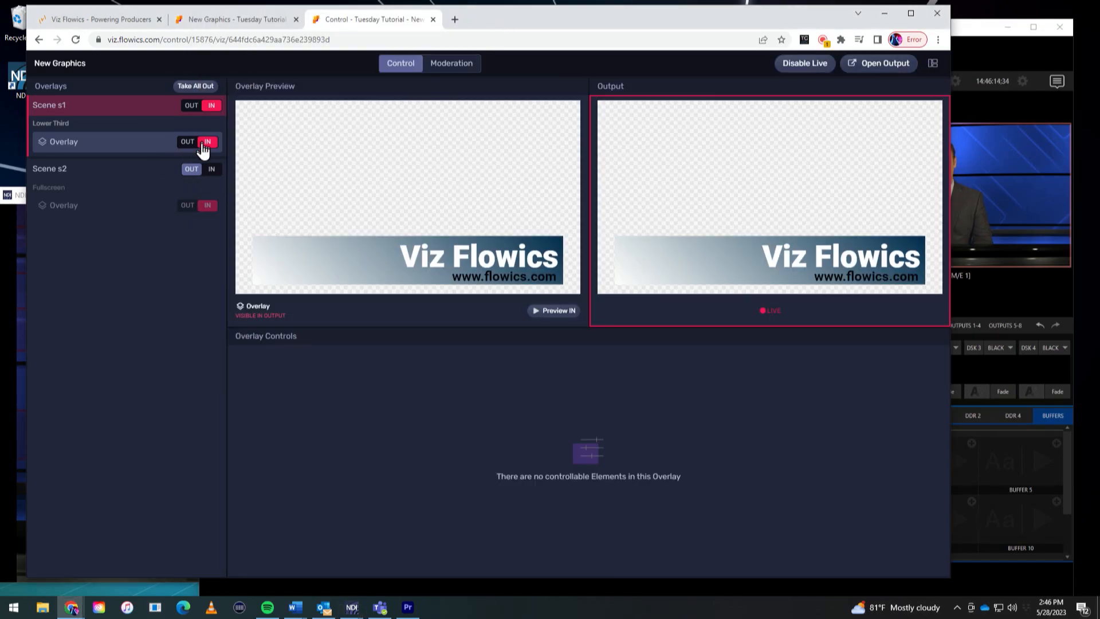
{"action": "left_click", "coordinate": [187, 141]}
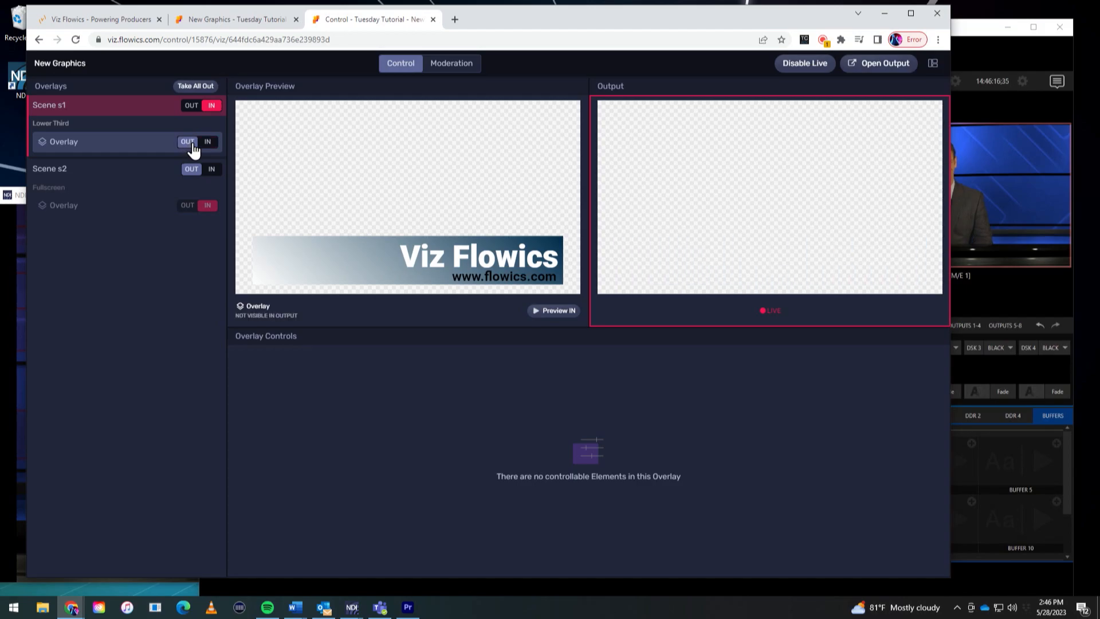
{"action": "left_click", "coordinate": [207, 141]}
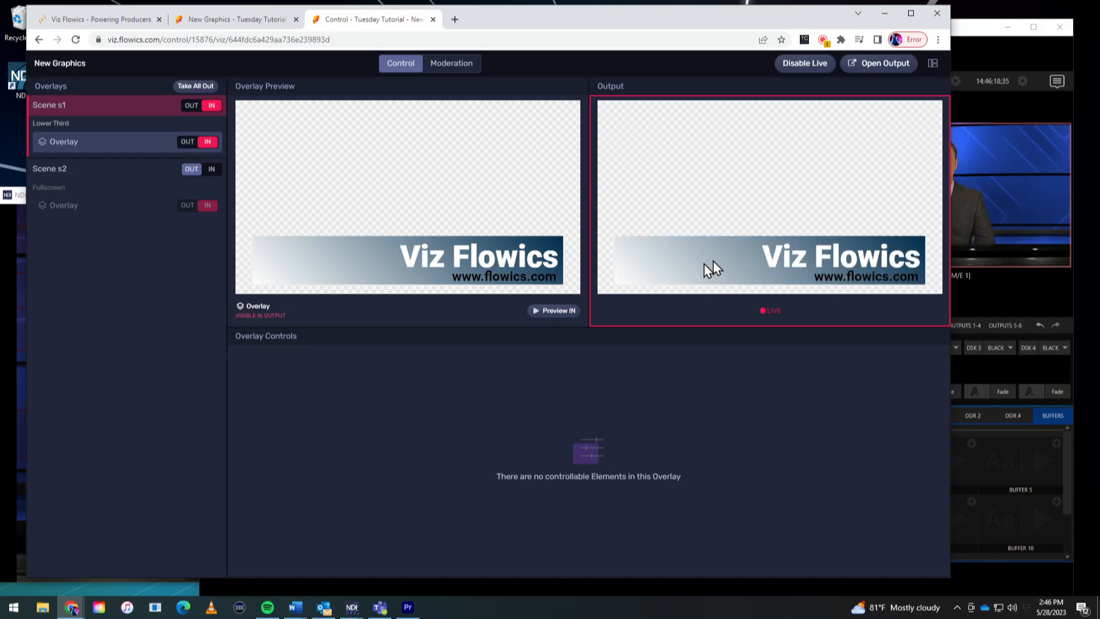
{"action": "mouse_move", "coordinate": [882, 63]}
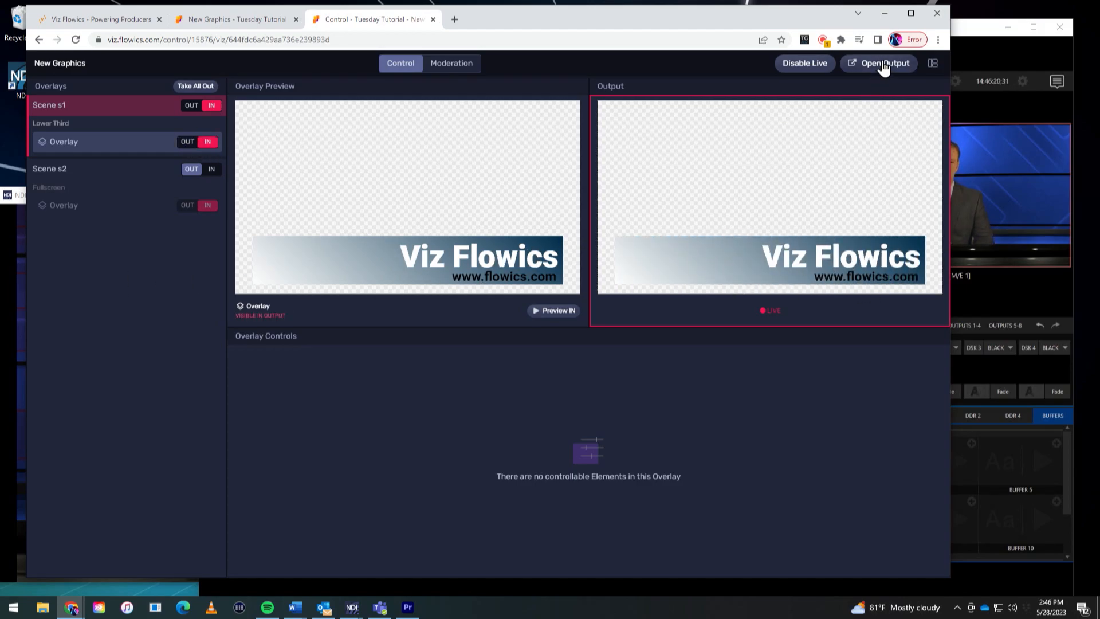
{"action": "mouse_move", "coordinate": [836, 343]}
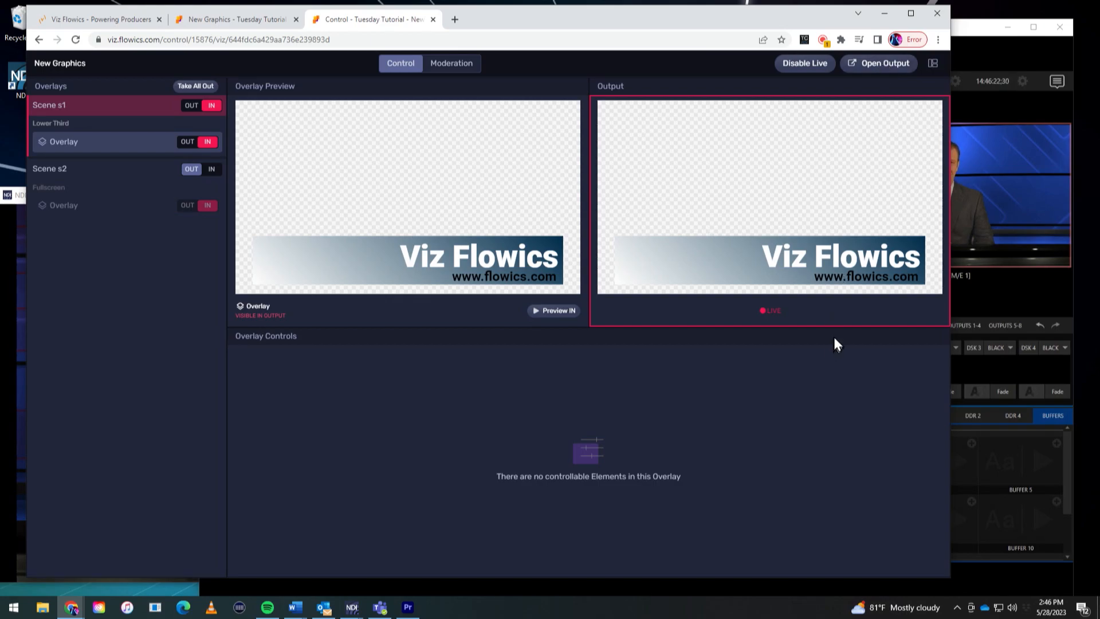
{"action": "mouse_move", "coordinate": [763, 254]}
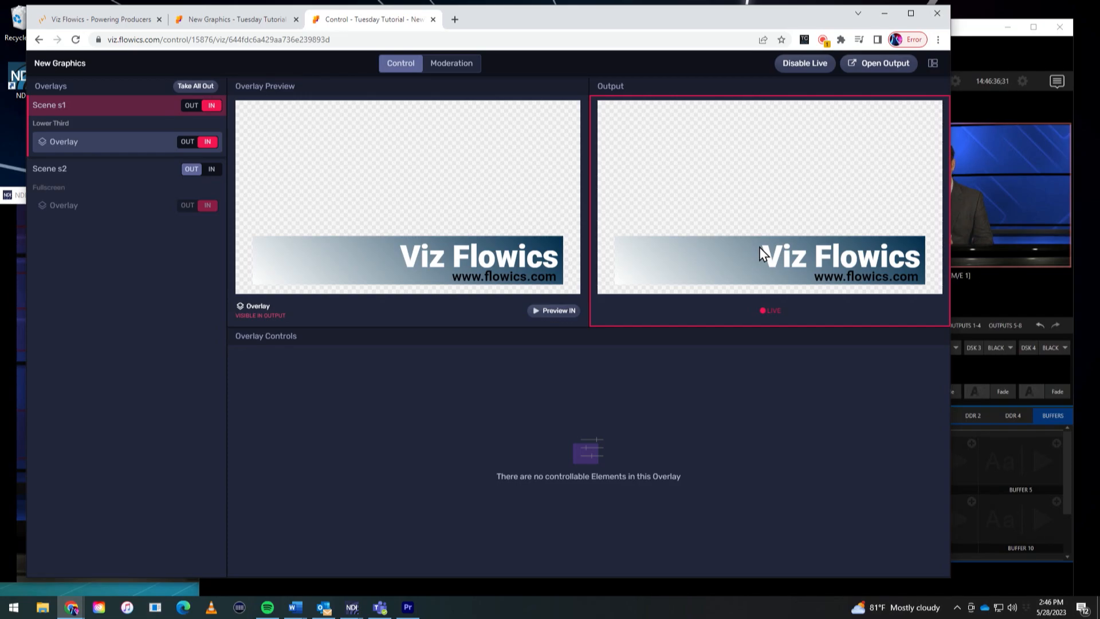
{"action": "mouse_move", "coordinate": [648, 176]}
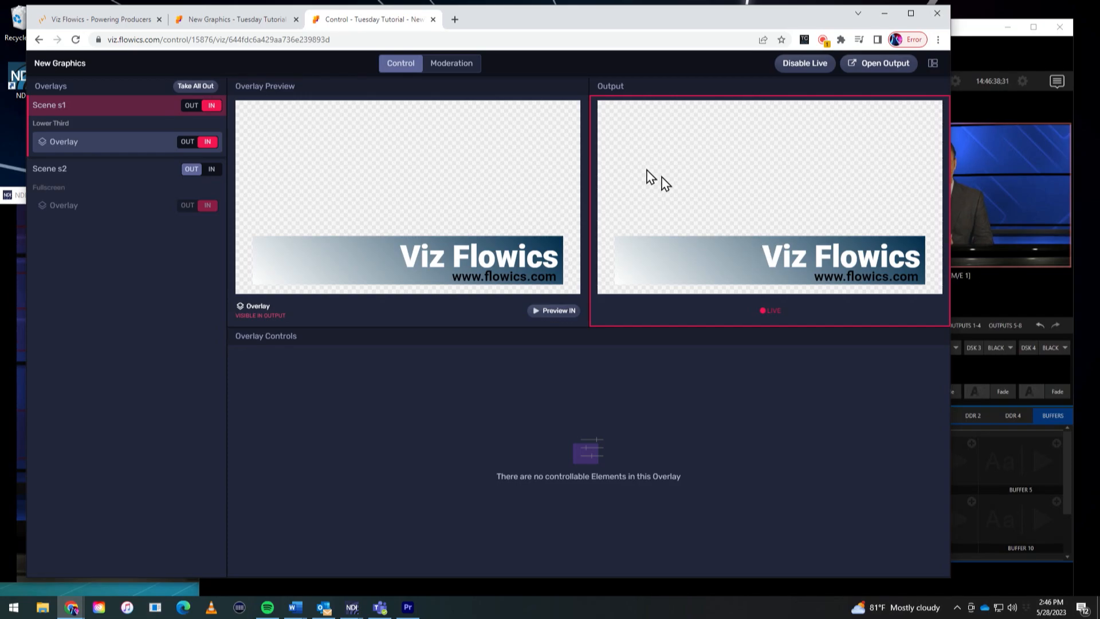
{"action": "mouse_move", "coordinate": [891, 67]}
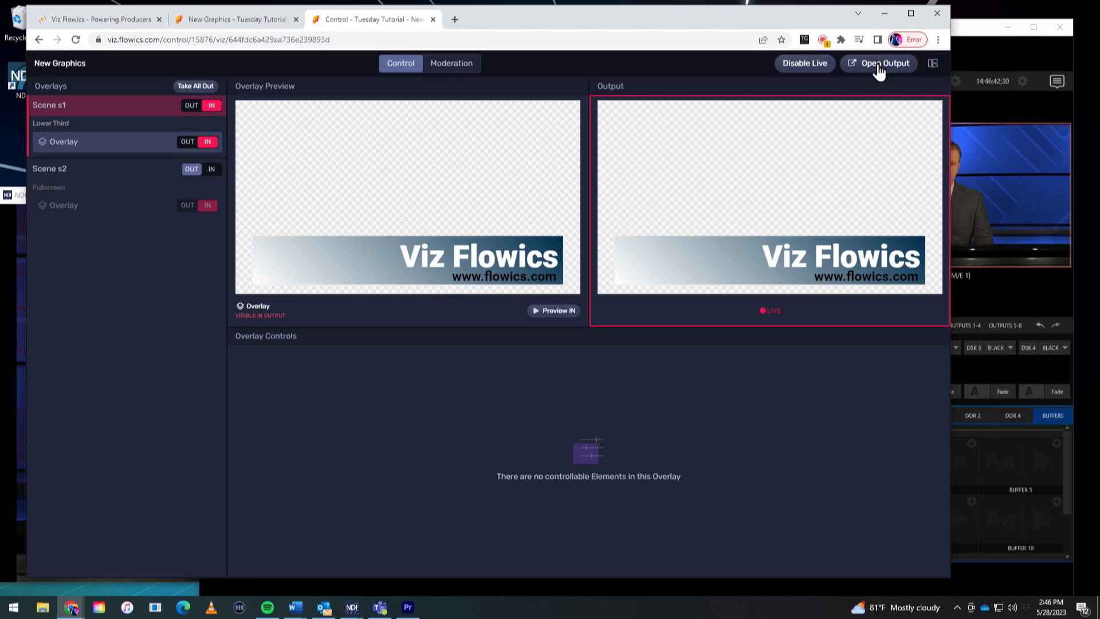
Step: Open the graphics output in a new tab and copy its page address
{"action": "left_click", "coordinate": [882, 63]}
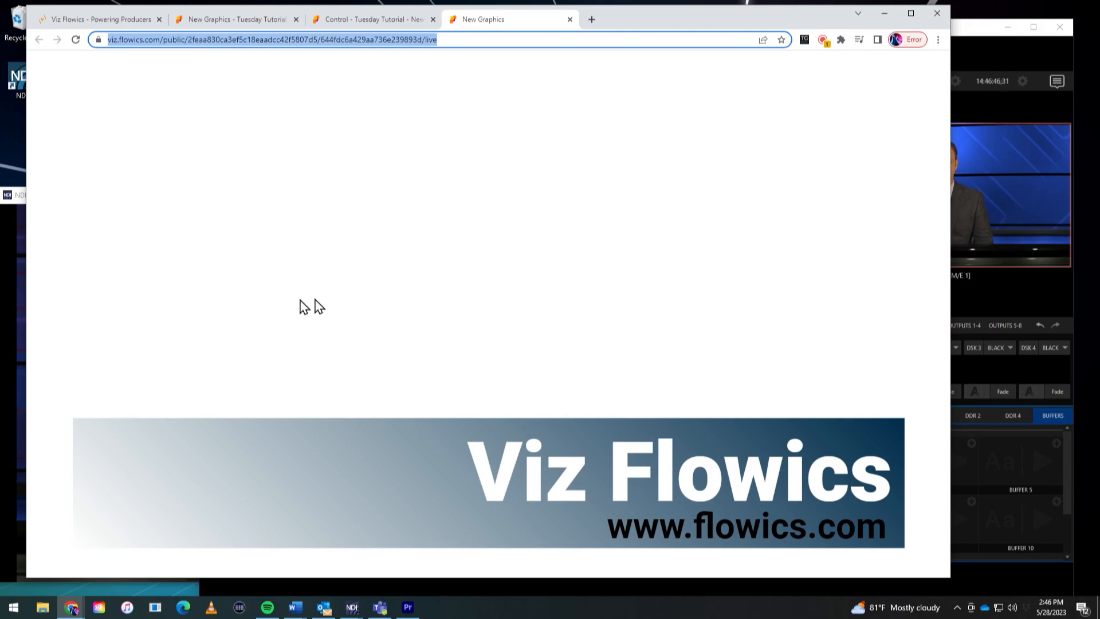
{"action": "mouse_move", "coordinate": [354, 45]}
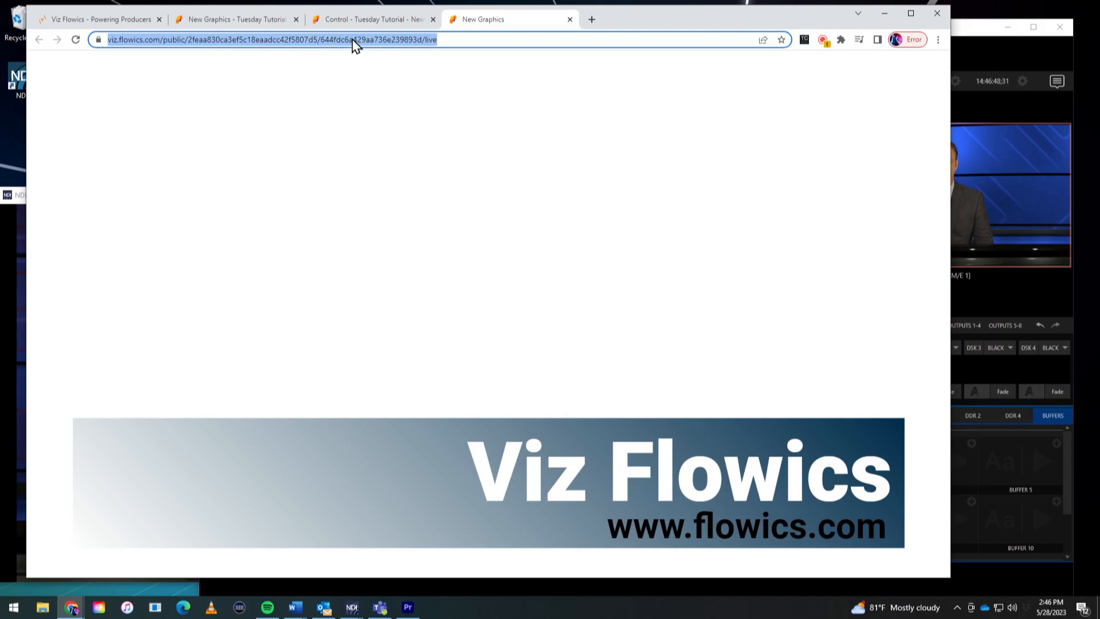
{"action": "right_click", "coordinate": [358, 39]}
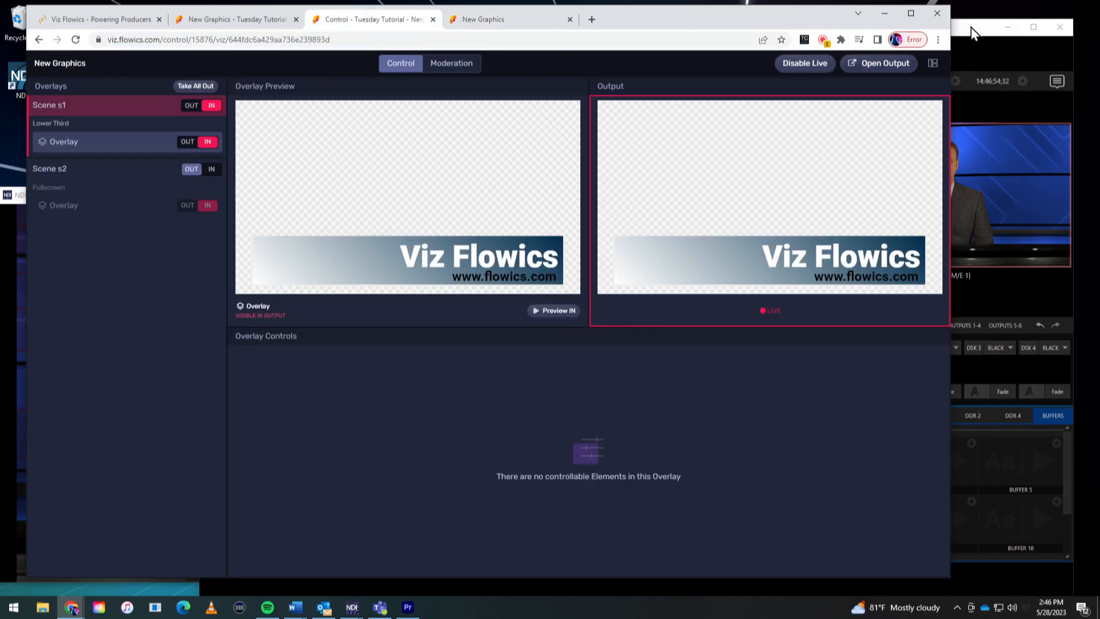
Step: Add the pasted Flowics output URL as web browser content on TriCaster Buffer 1
{"action": "left_click", "coordinate": [352, 607]}
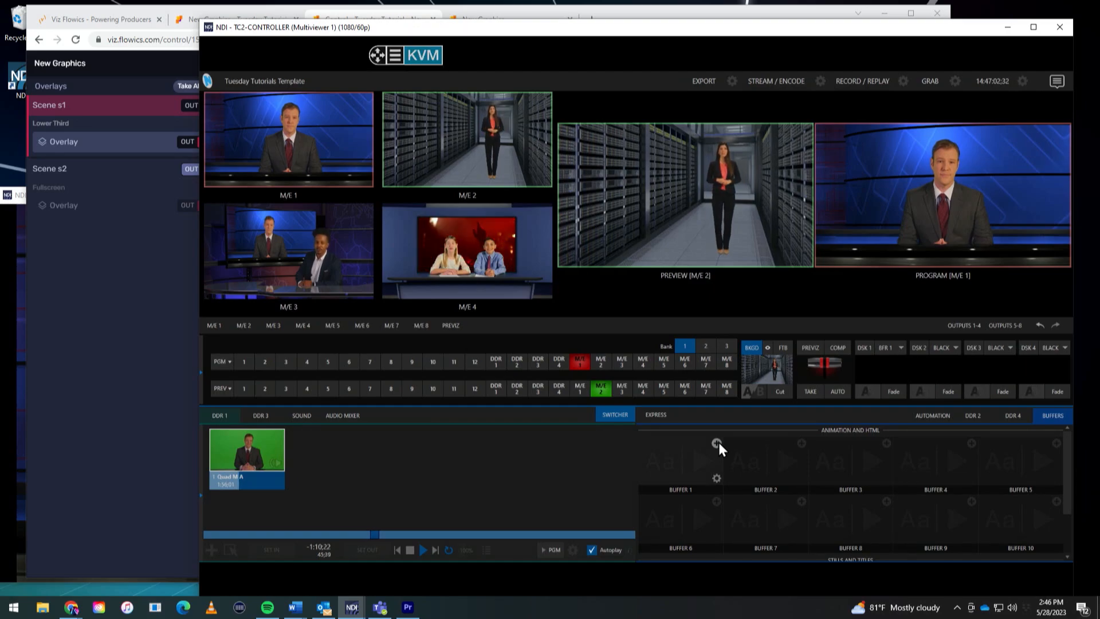
{"action": "left_click", "coordinate": [501, 466]}
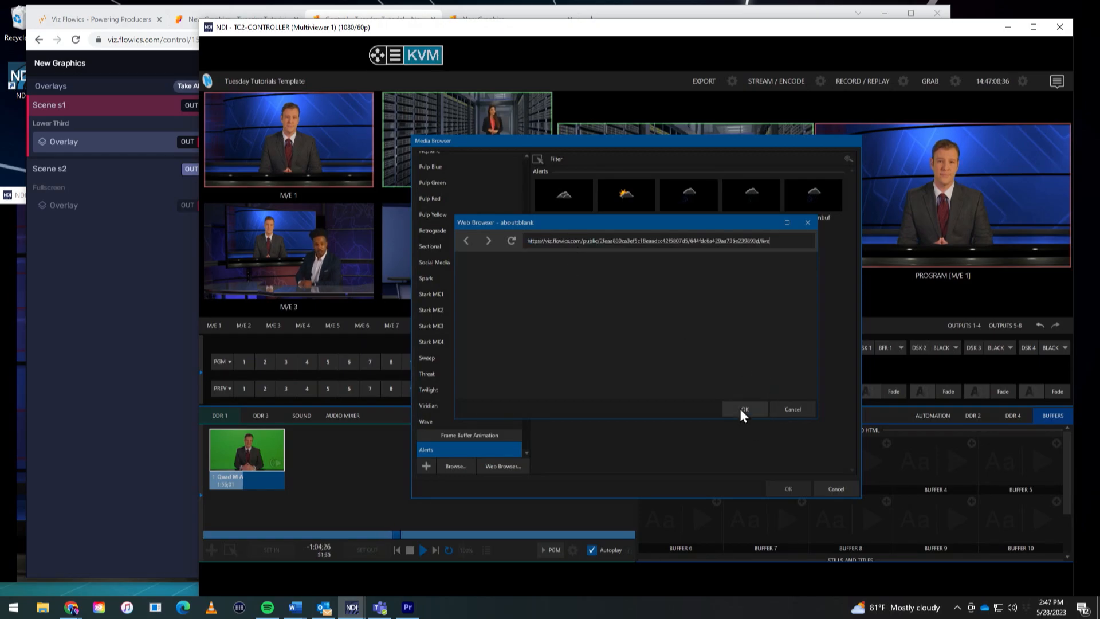
{"action": "left_click", "coordinate": [744, 409]}
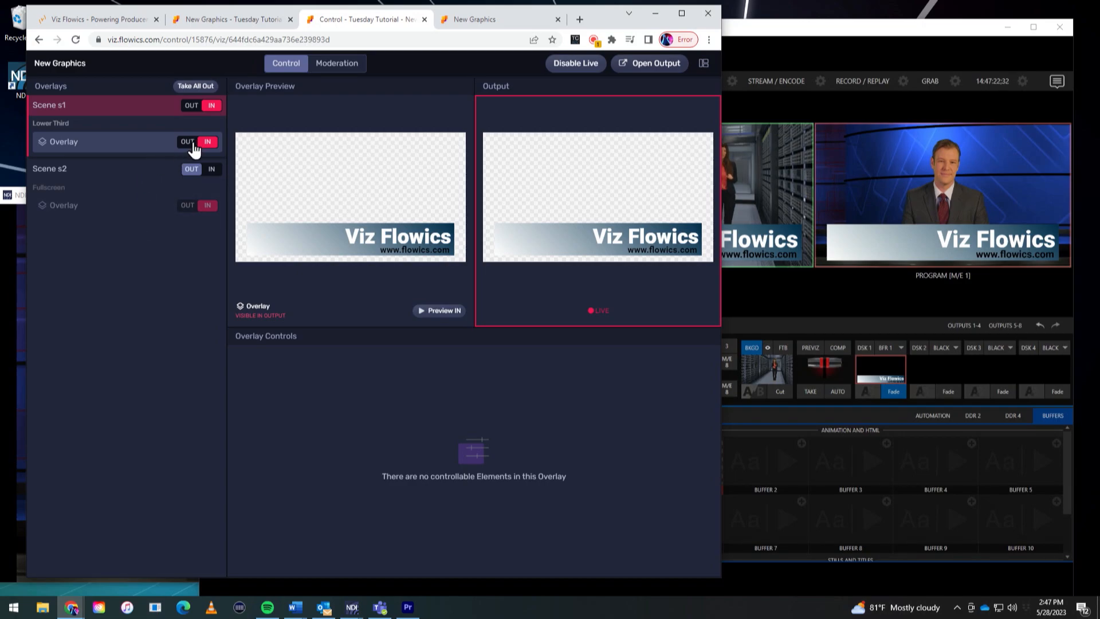
{"action": "left_click", "coordinate": [186, 142]}
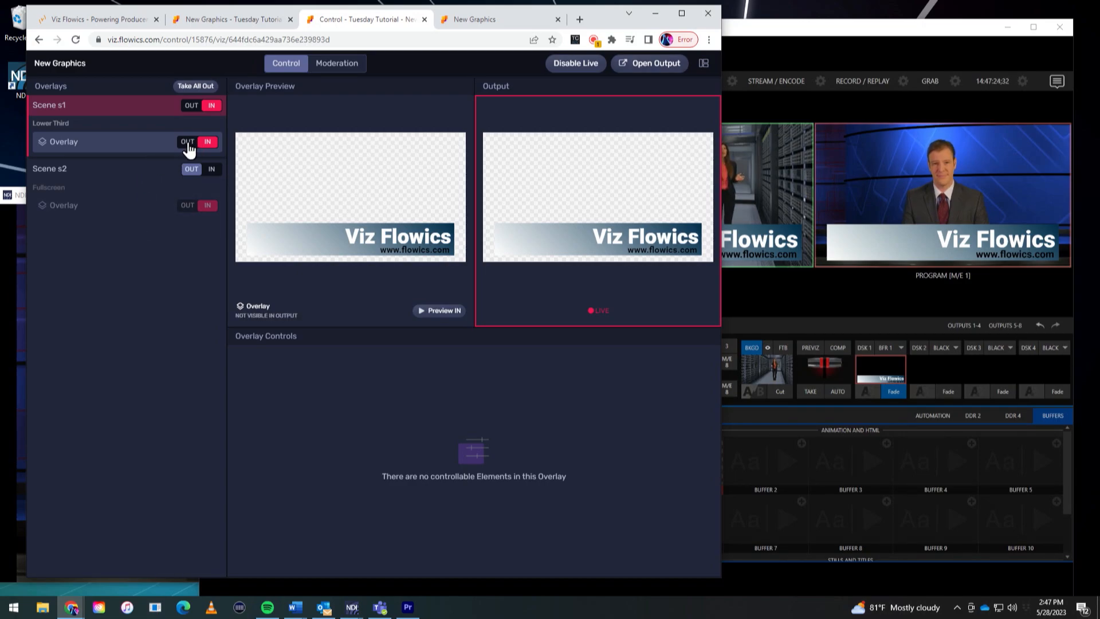
{"action": "left_click", "coordinate": [207, 141]}
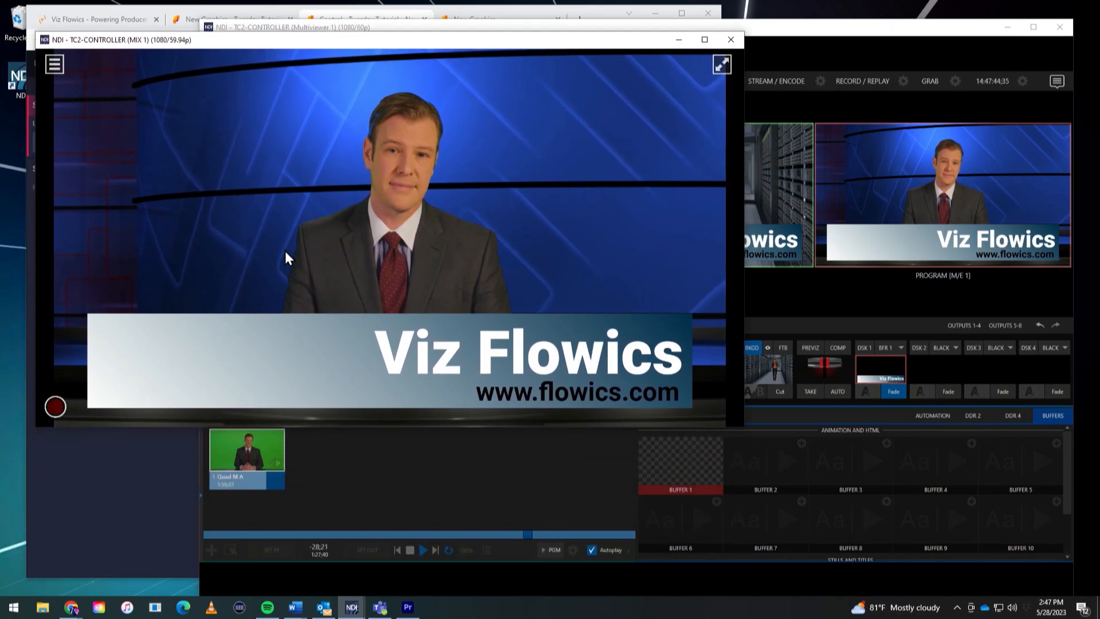
{"action": "mouse_move", "coordinate": [245, 224]}
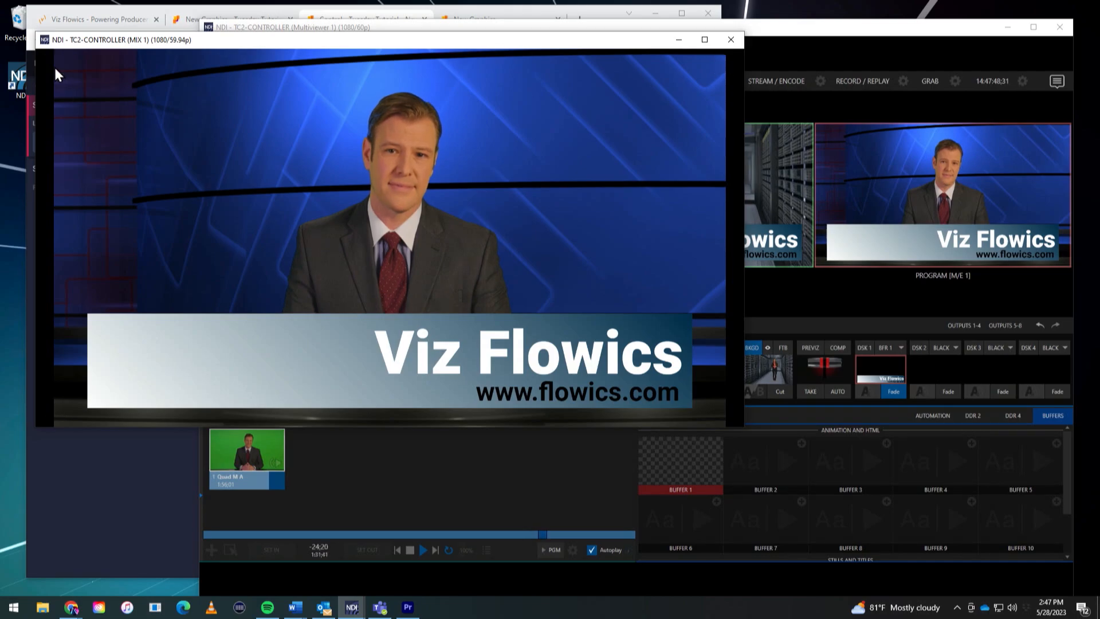
{"action": "mouse_move", "coordinate": [522, 370]}
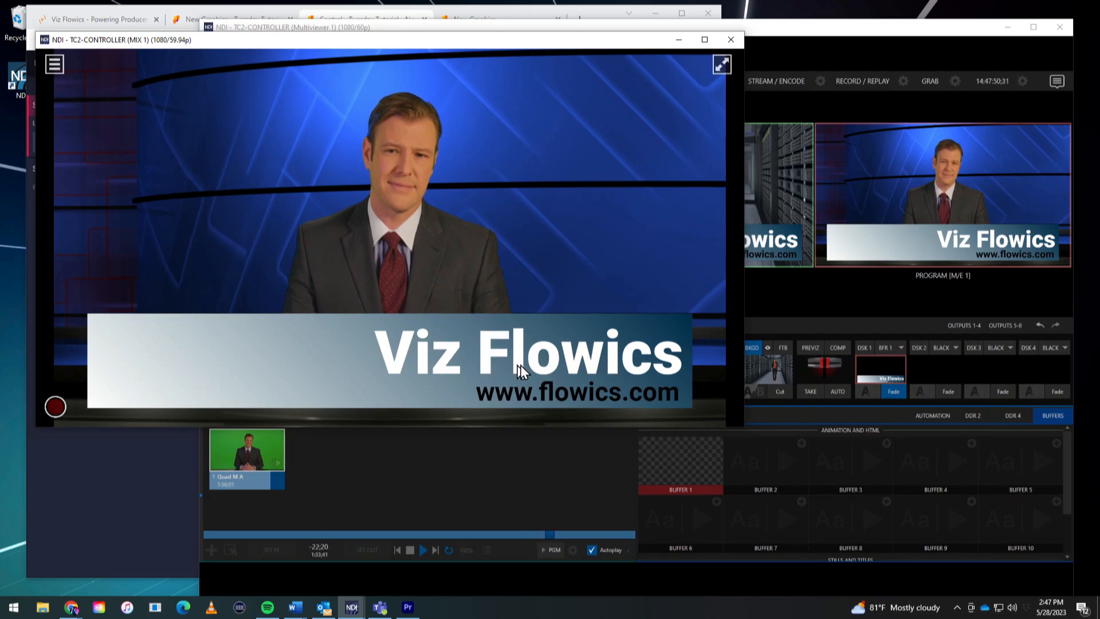
Step: Switch the monitored NDI source from TC2-CONTROLLER MIX 1 to BFR 1
{"action": "left_click", "coordinate": [54, 64]}
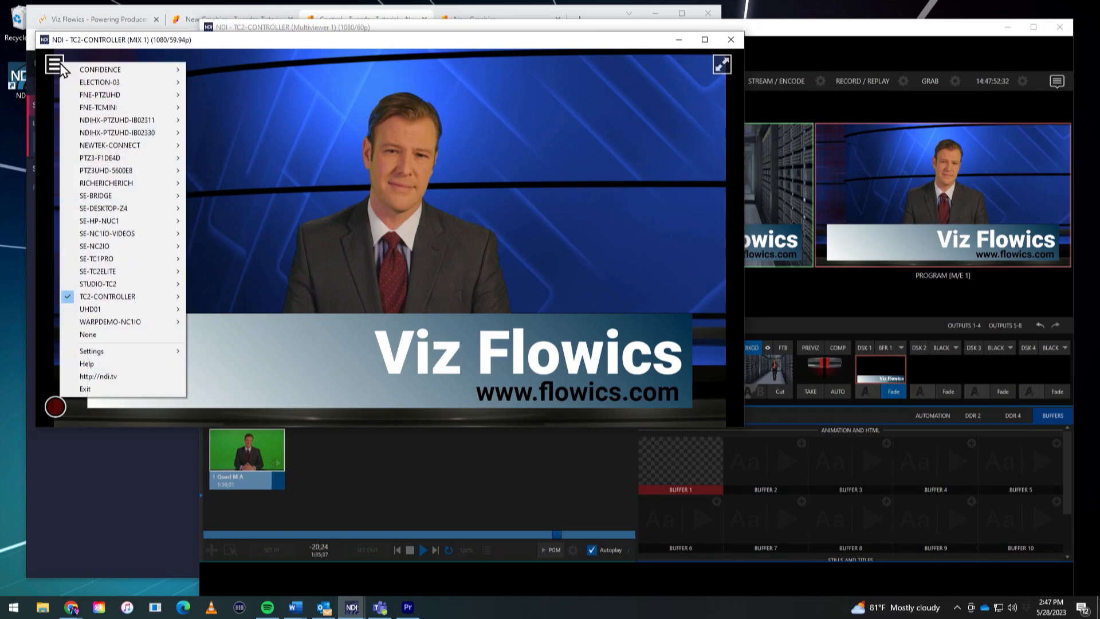
{"action": "mouse_move", "coordinate": [106, 296]}
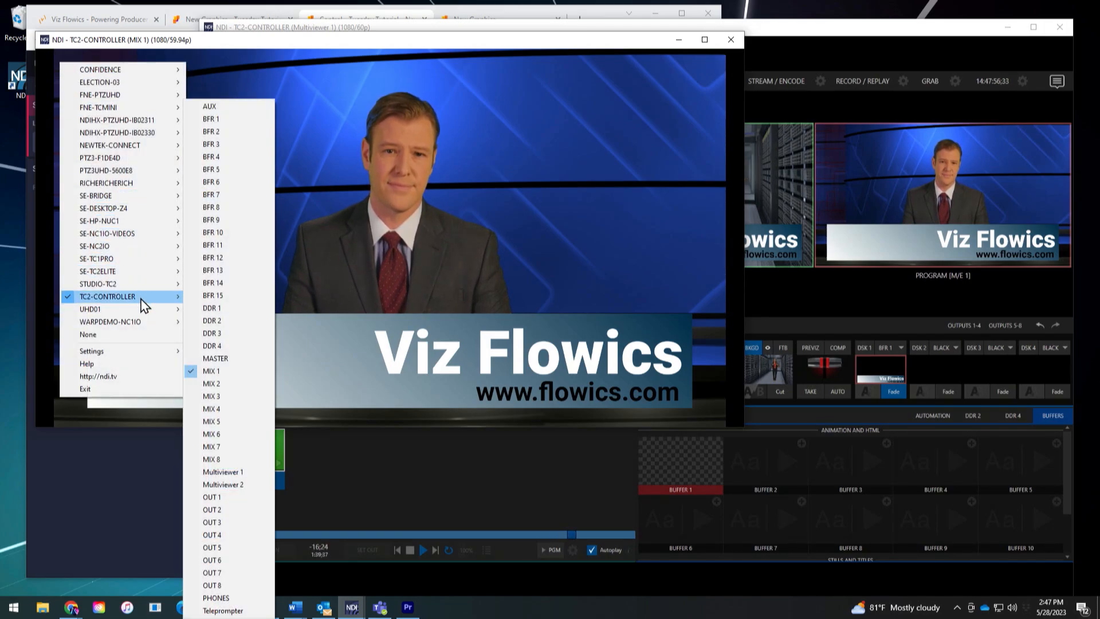
{"action": "mouse_move", "coordinate": [224, 322]}
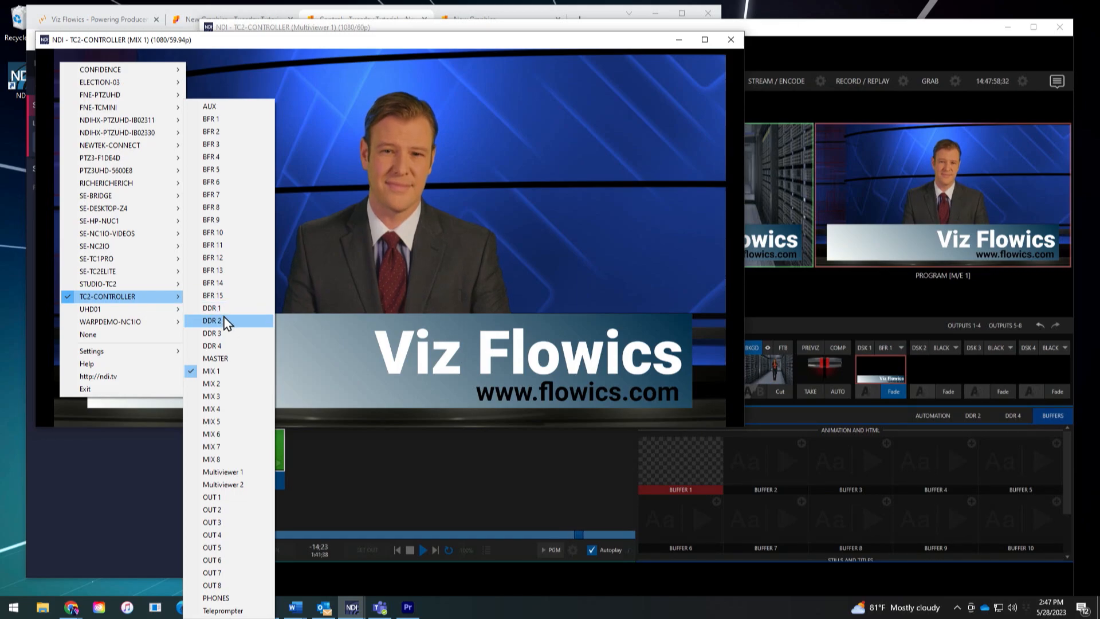
{"action": "mouse_move", "coordinate": [224, 118]}
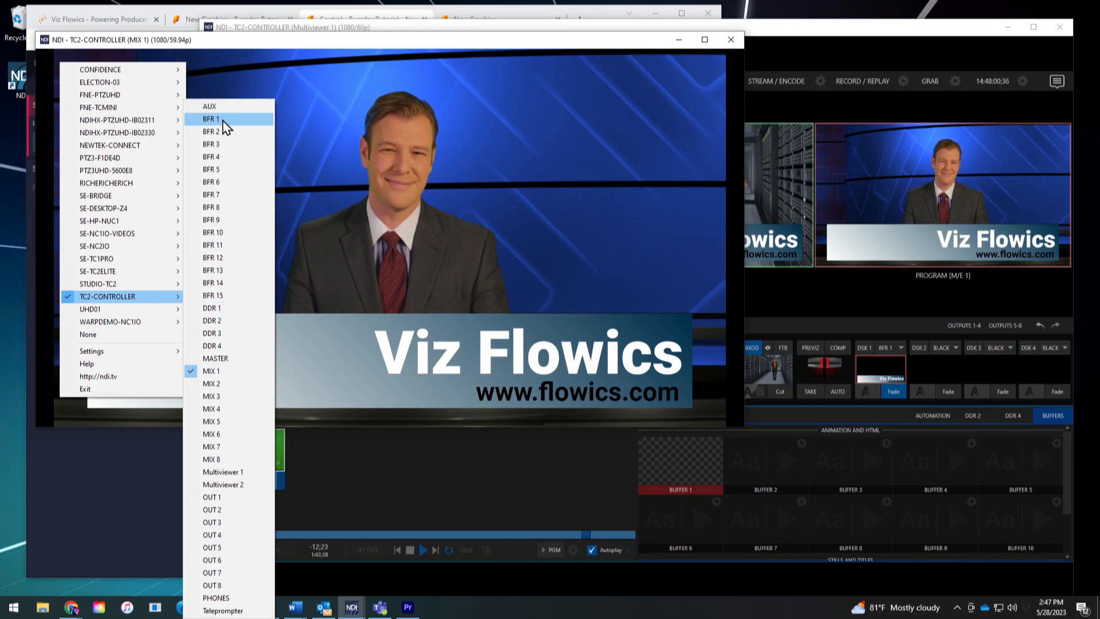
{"action": "left_click", "coordinate": [211, 118]}
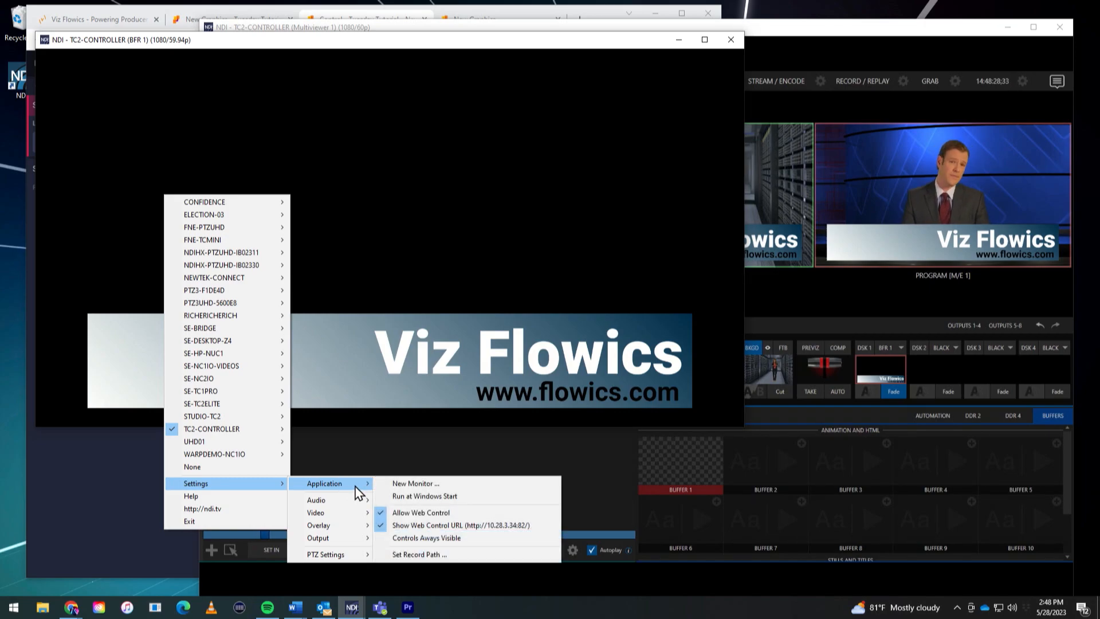
{"action": "left_click", "coordinate": [418, 554]}
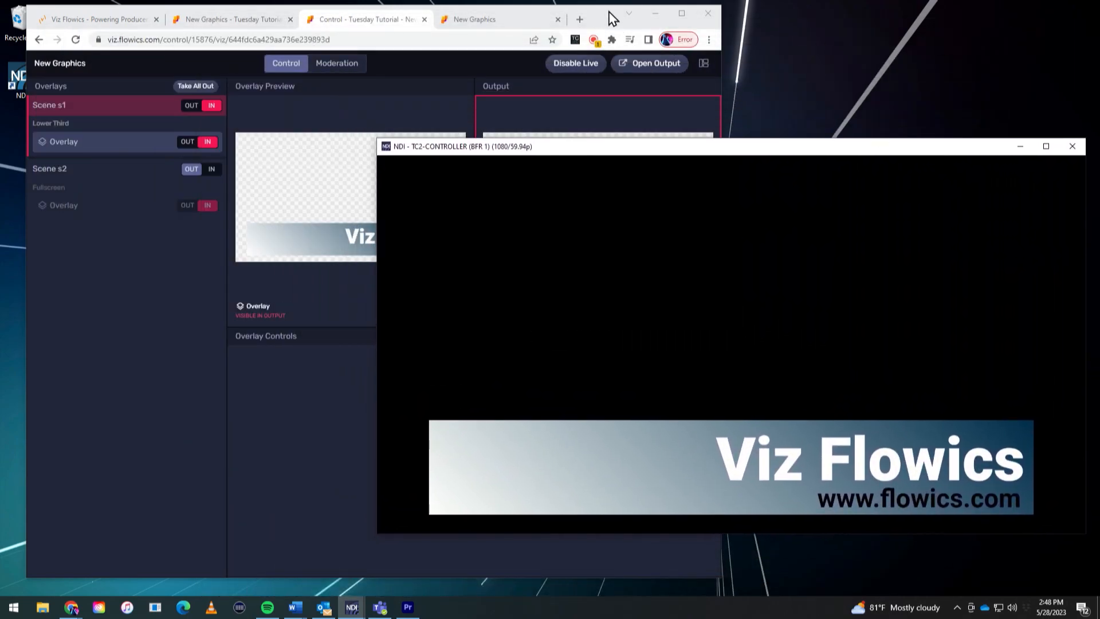
Step: Take the lower third out of output and bring the monitor window forward for recording
{"action": "left_click", "coordinate": [207, 141]}
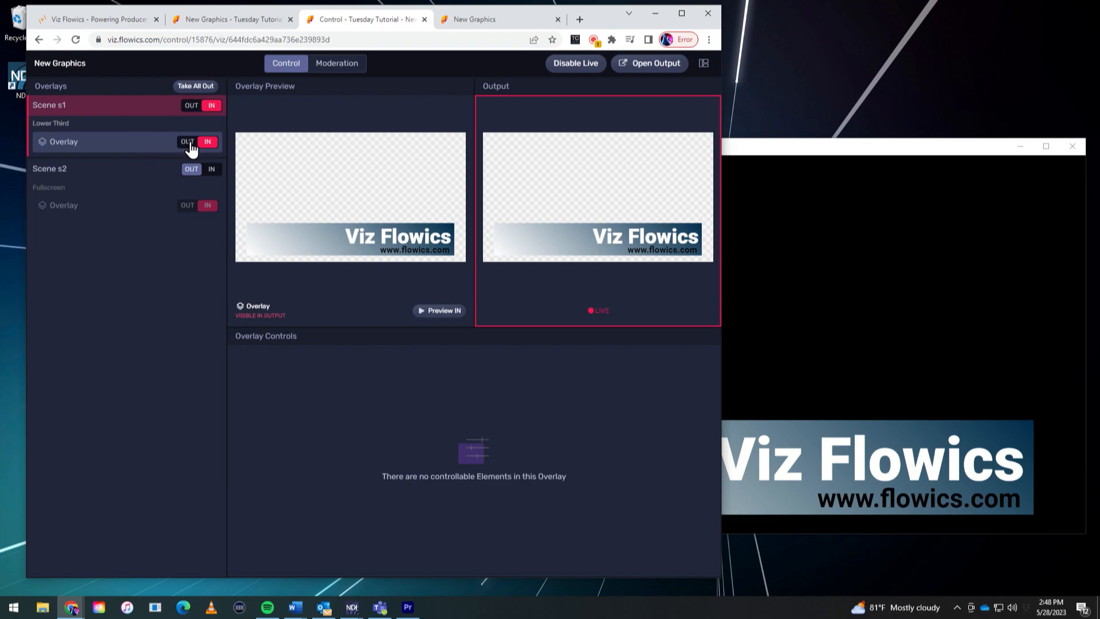
{"action": "left_click", "coordinate": [187, 142]}
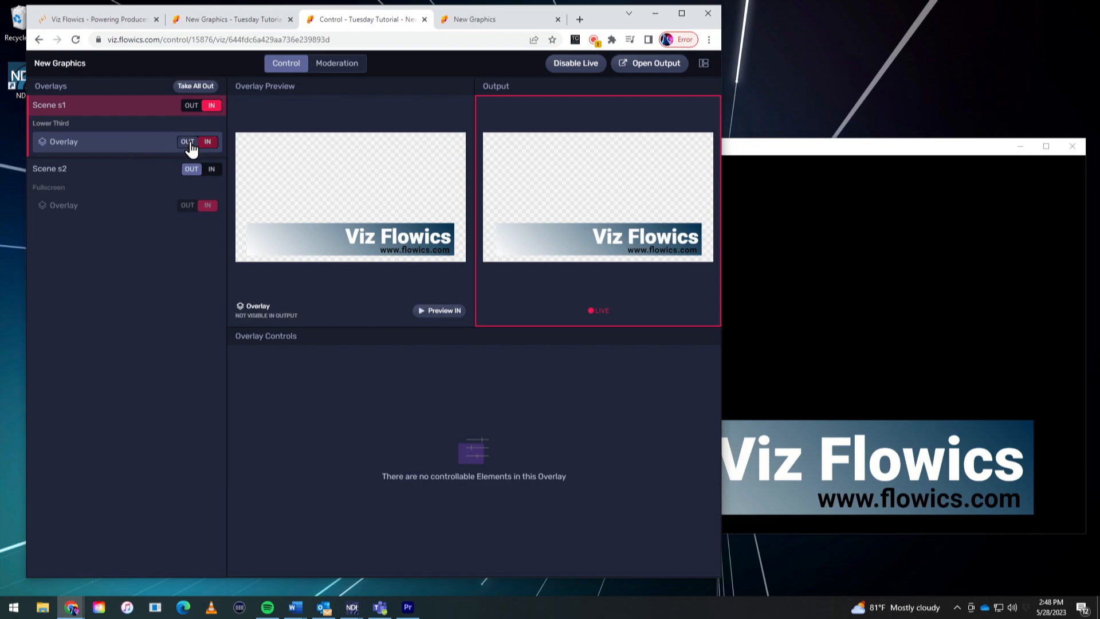
{"action": "left_click", "coordinate": [351, 607]}
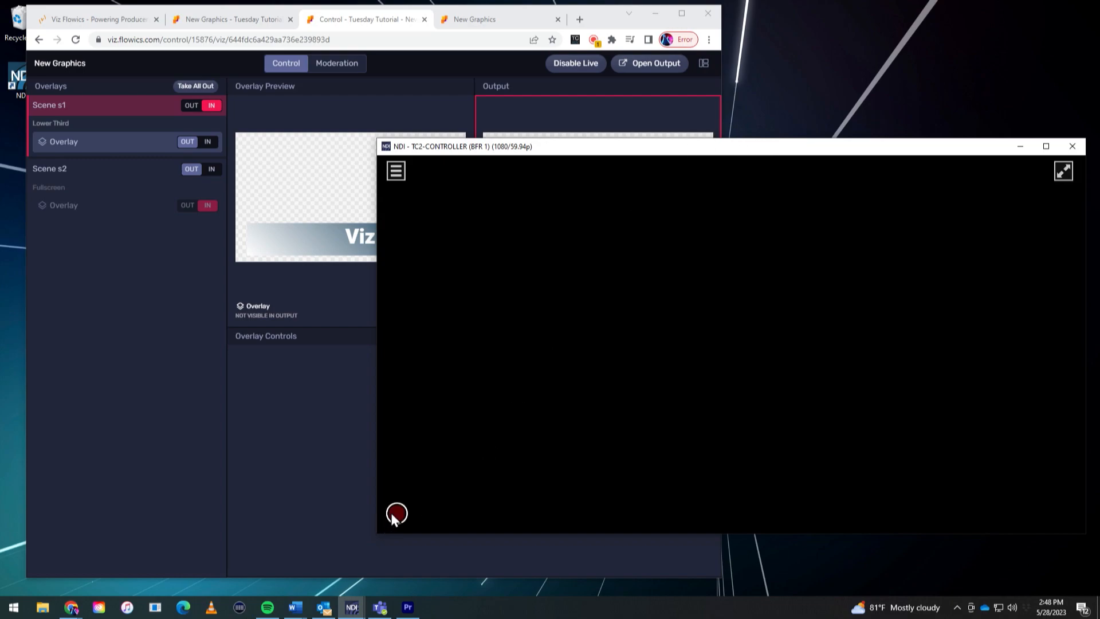
{"action": "mouse_move", "coordinate": [181, 213]}
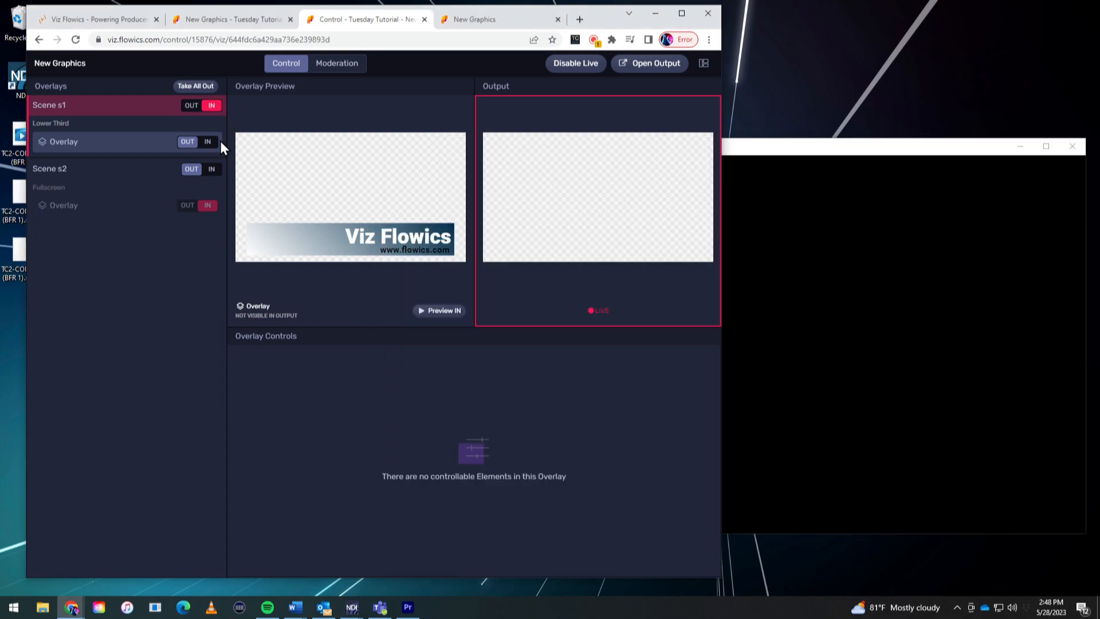
Step: Play the Scene s1 overlay into live output, let it animate, then take it back out
{"action": "left_click", "coordinate": [207, 140]}
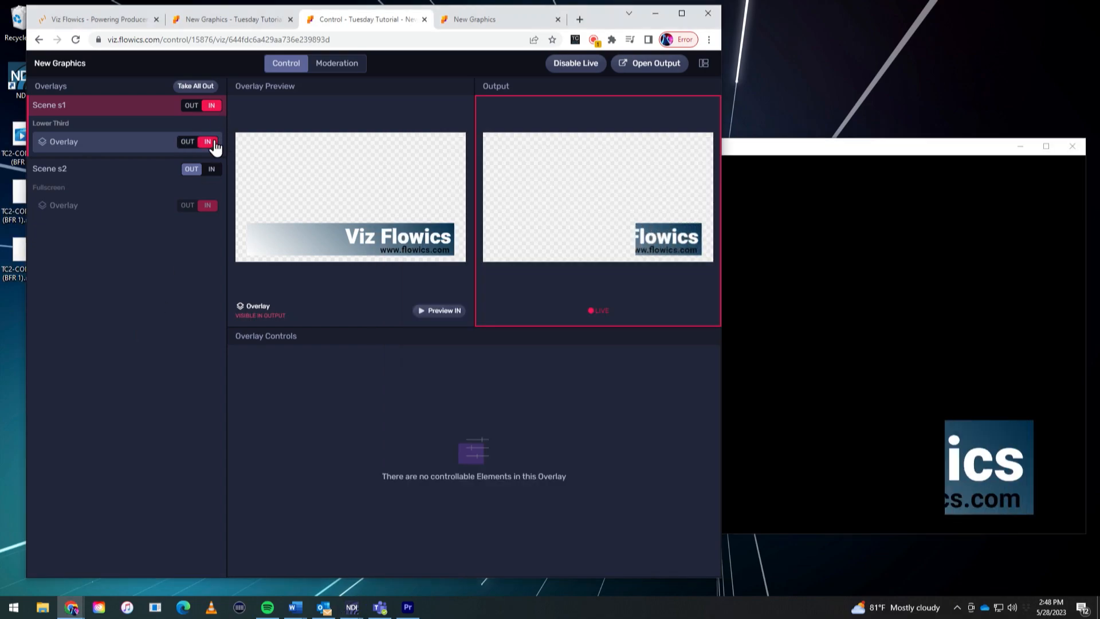
{"action": "left_click", "coordinate": [208, 141]}
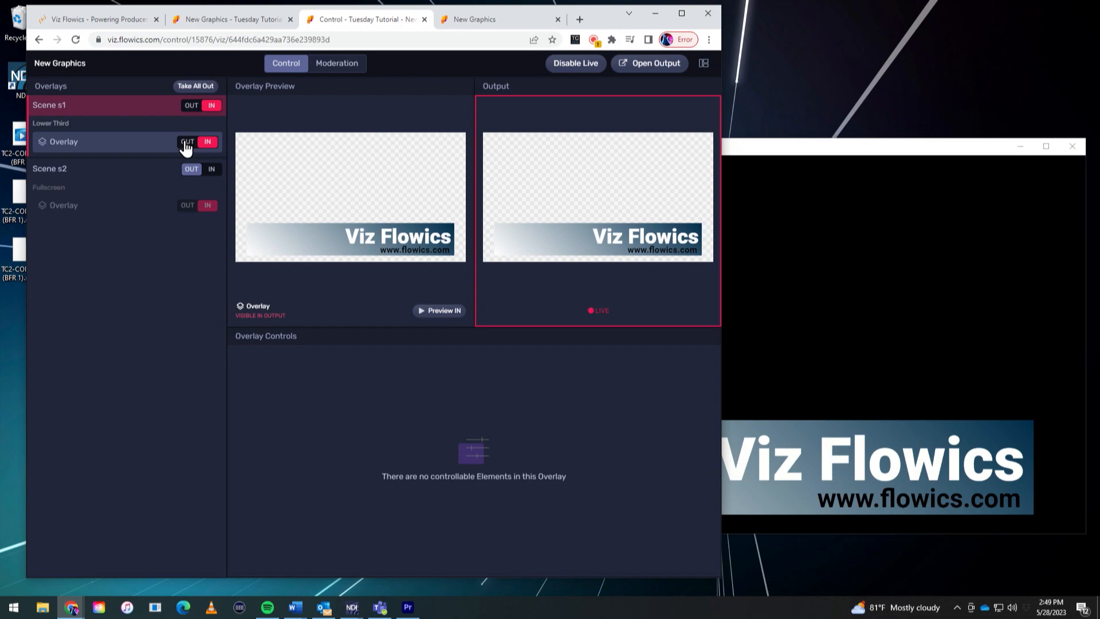
{"action": "left_click", "coordinate": [187, 141]}
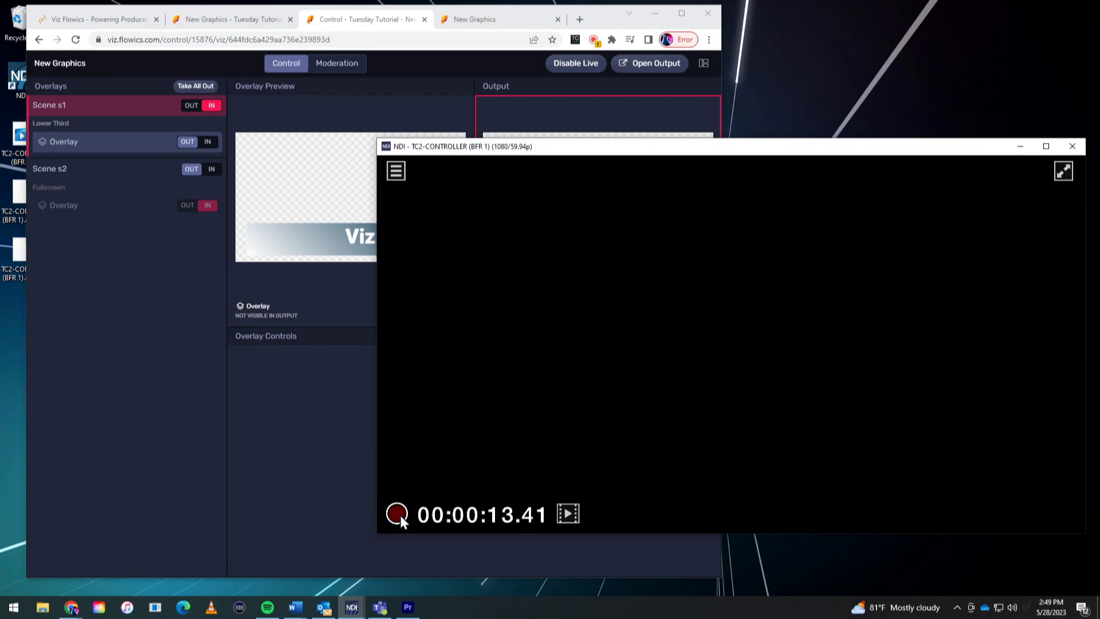
{"action": "mouse_move", "coordinate": [351, 362]}
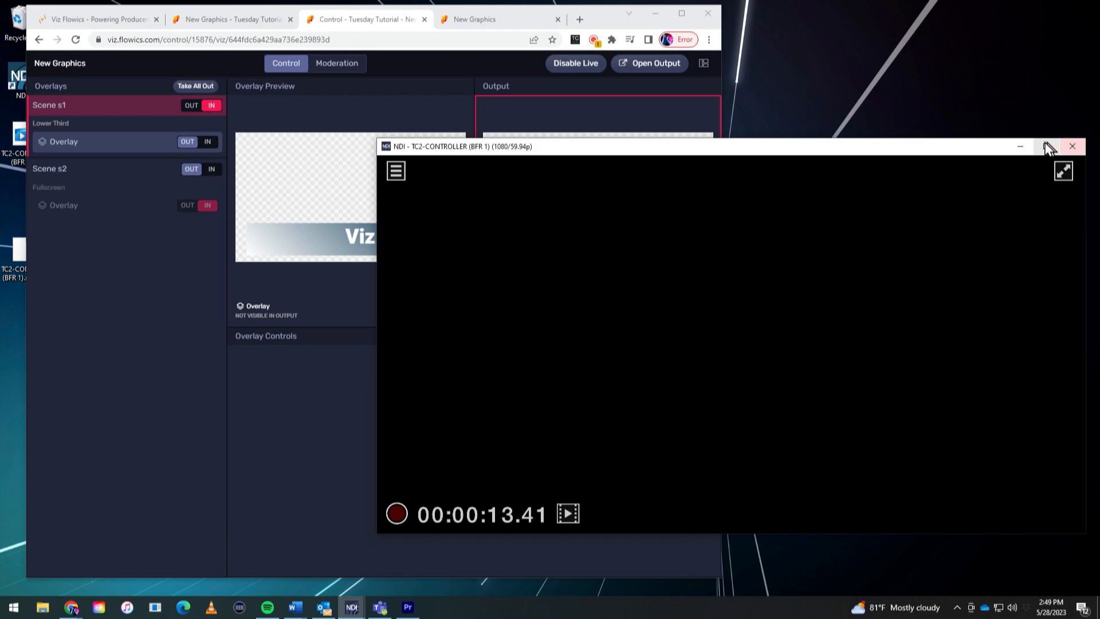
Step: Close the NDI Studio Monitor window after the recording ends
{"action": "left_click", "coordinate": [1072, 146]}
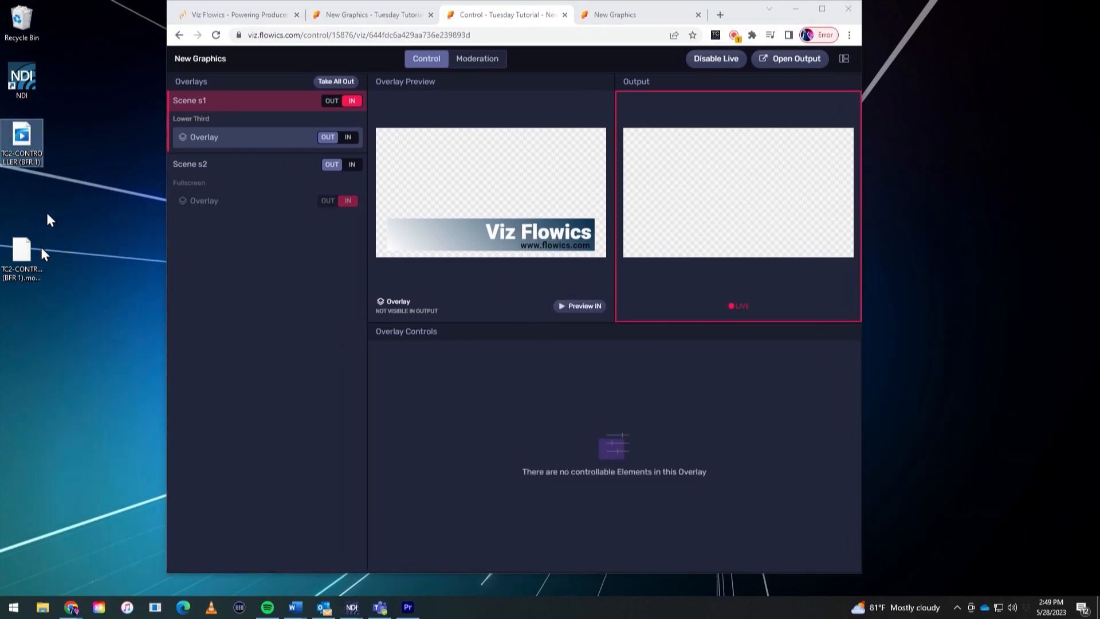
Step: Rename the TC2-CONTROLLER recording on the desktop to 'viz flowics lower third'
{"action": "right_click", "coordinate": [21, 140]}
{"action": "type", "text": "viz flowics lower third"}
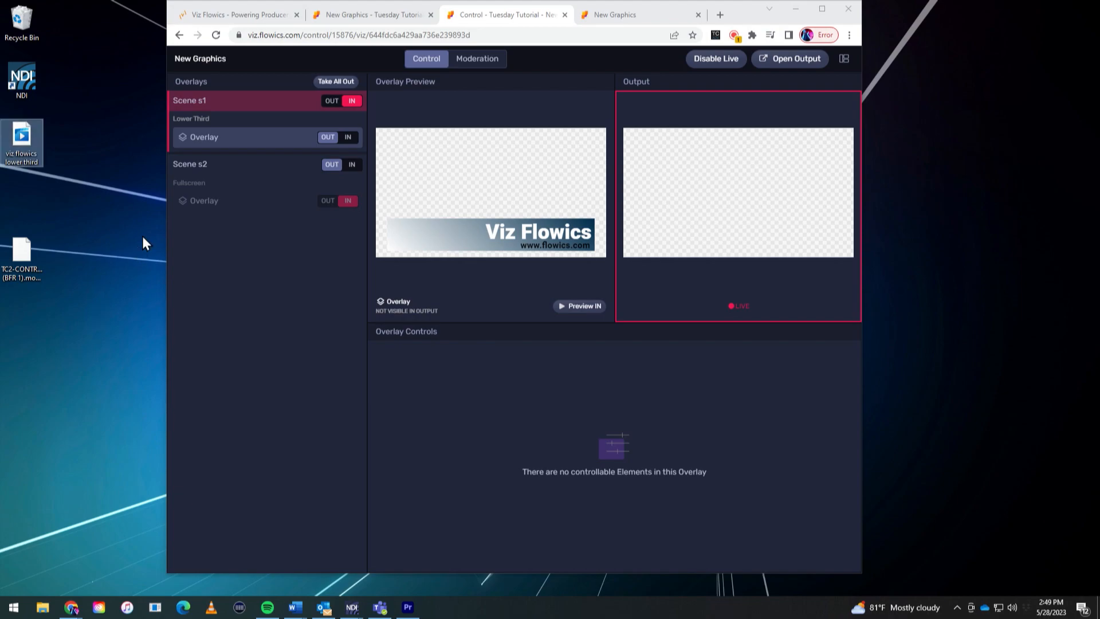
{"action": "mouse_move", "coordinate": [795, 8]}
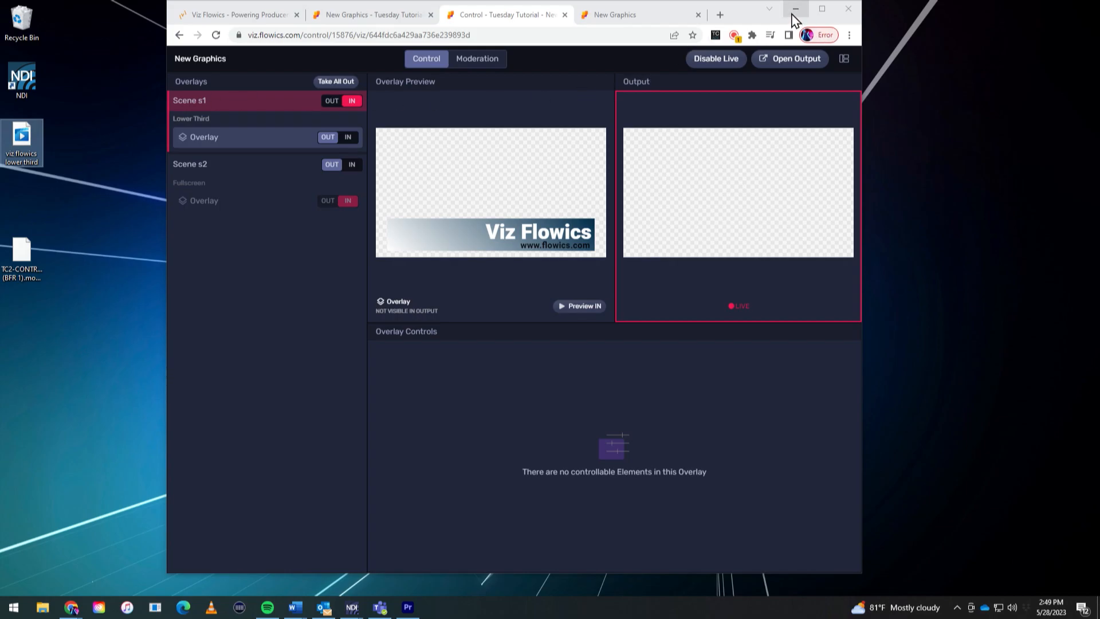
Step: Hide the Chrome window and enlarge Premiere's Program Monitor showing Sequence 02
{"action": "left_click", "coordinate": [795, 8]}
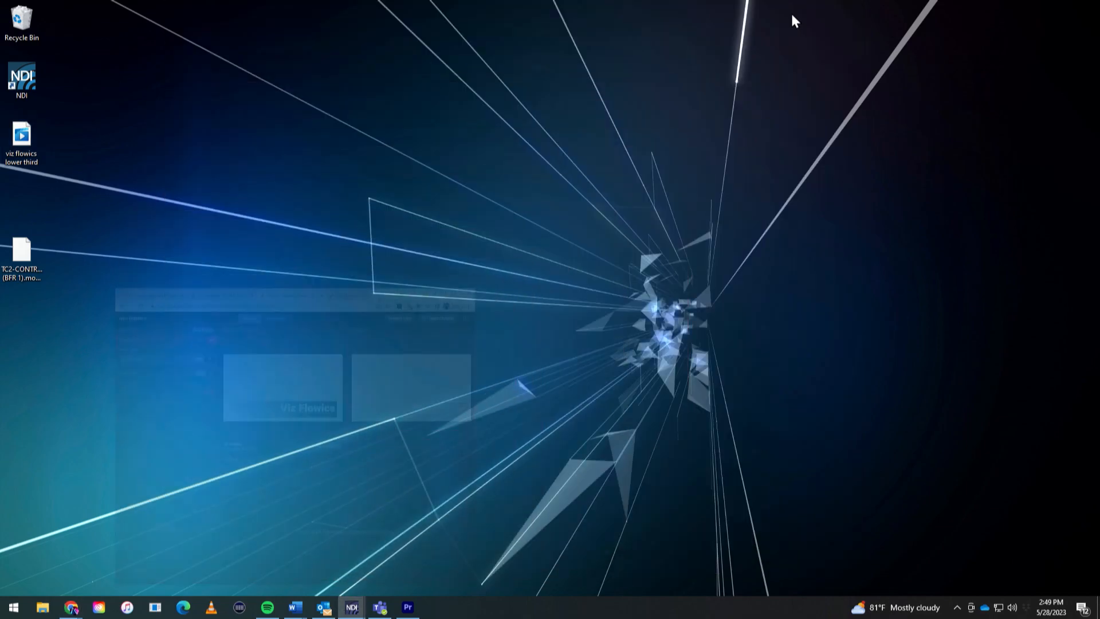
{"action": "mouse_move", "coordinate": [406, 607]}
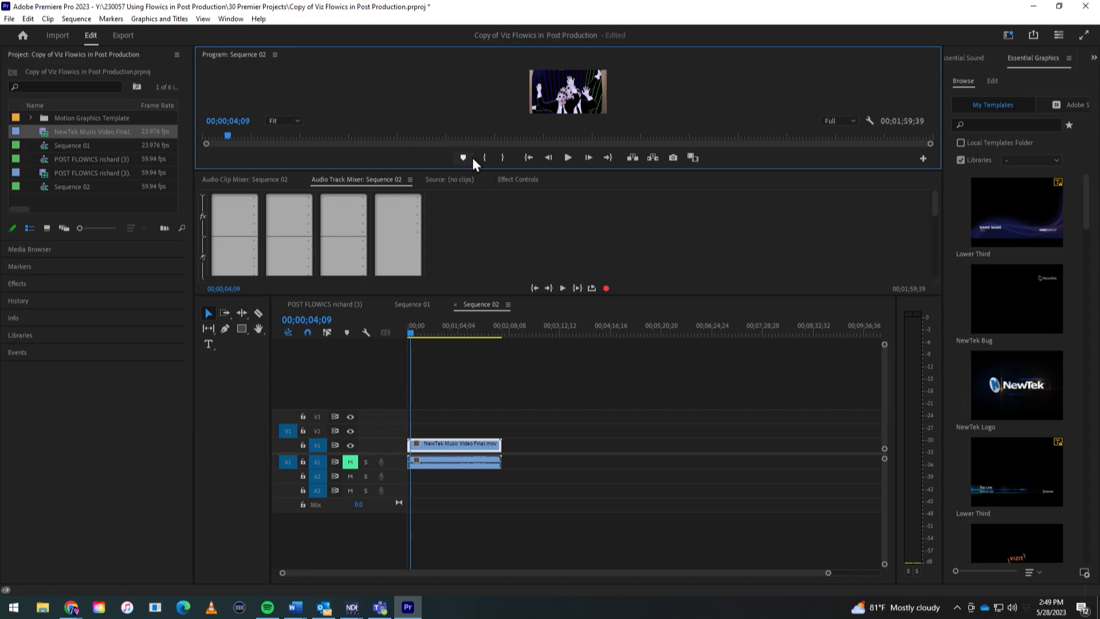
{"action": "mouse_move", "coordinate": [509, 174]}
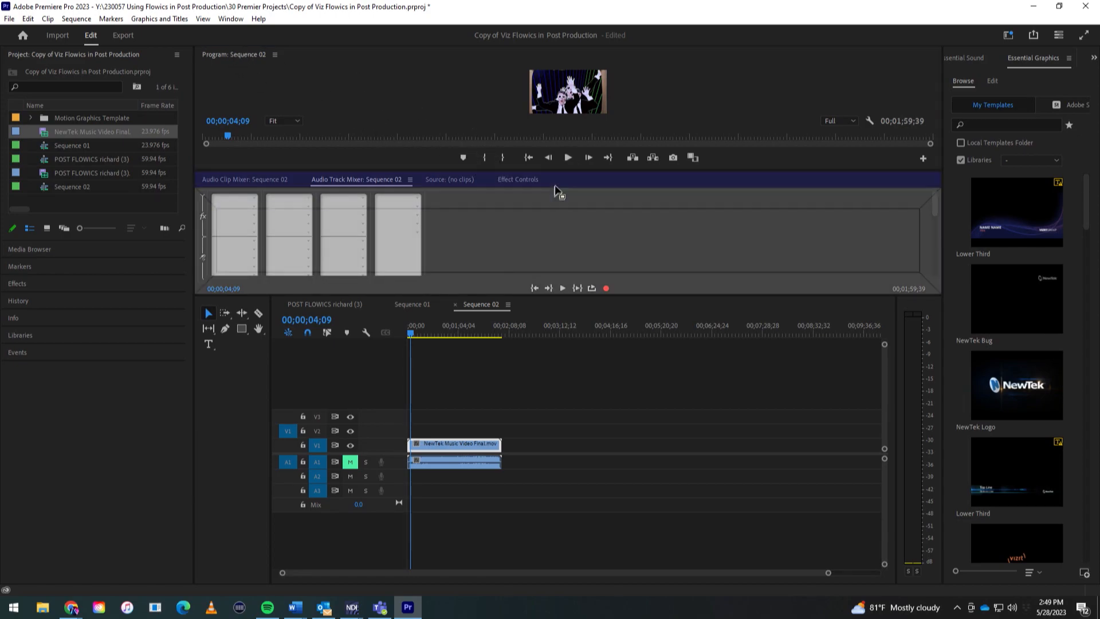
{"action": "left_click", "coordinate": [531, 55]}
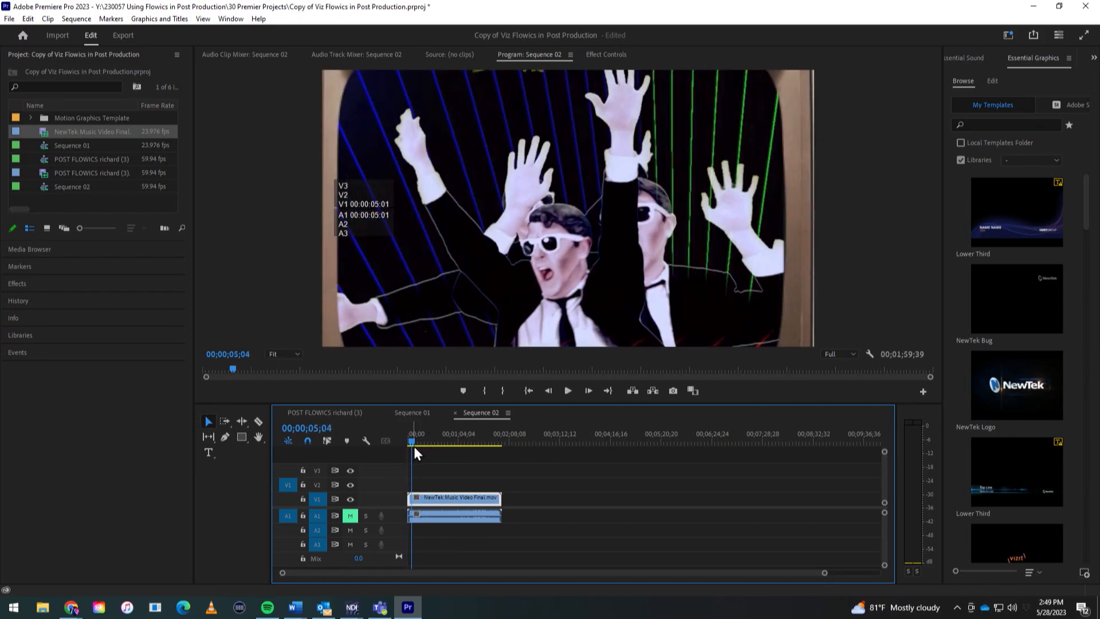
{"action": "mouse_move", "coordinate": [114, 317]}
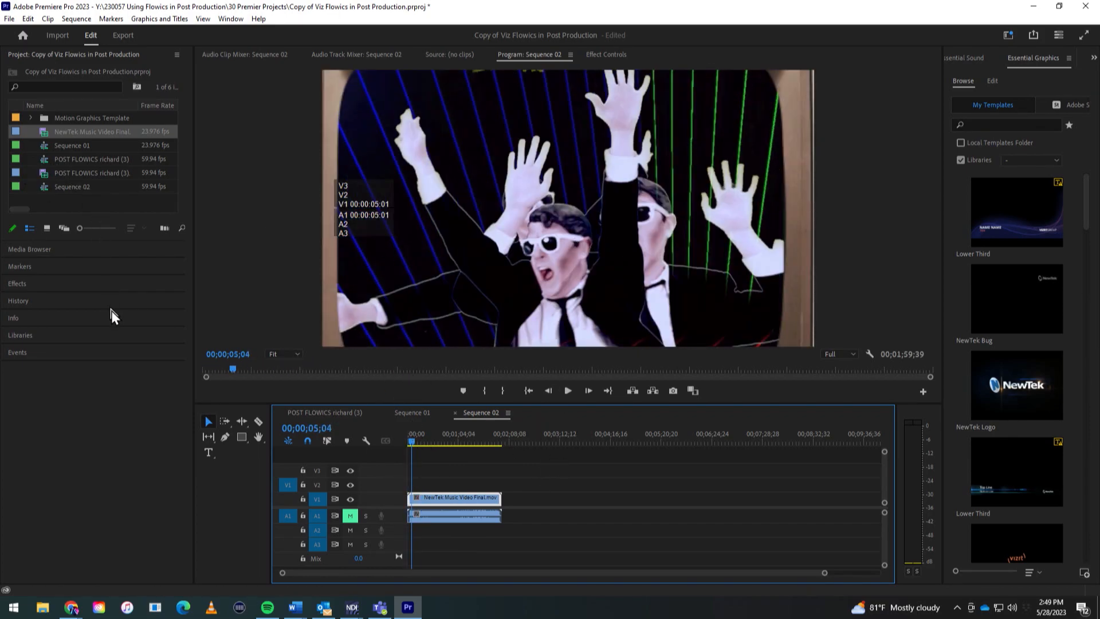
{"action": "mouse_move", "coordinate": [764, 84]}
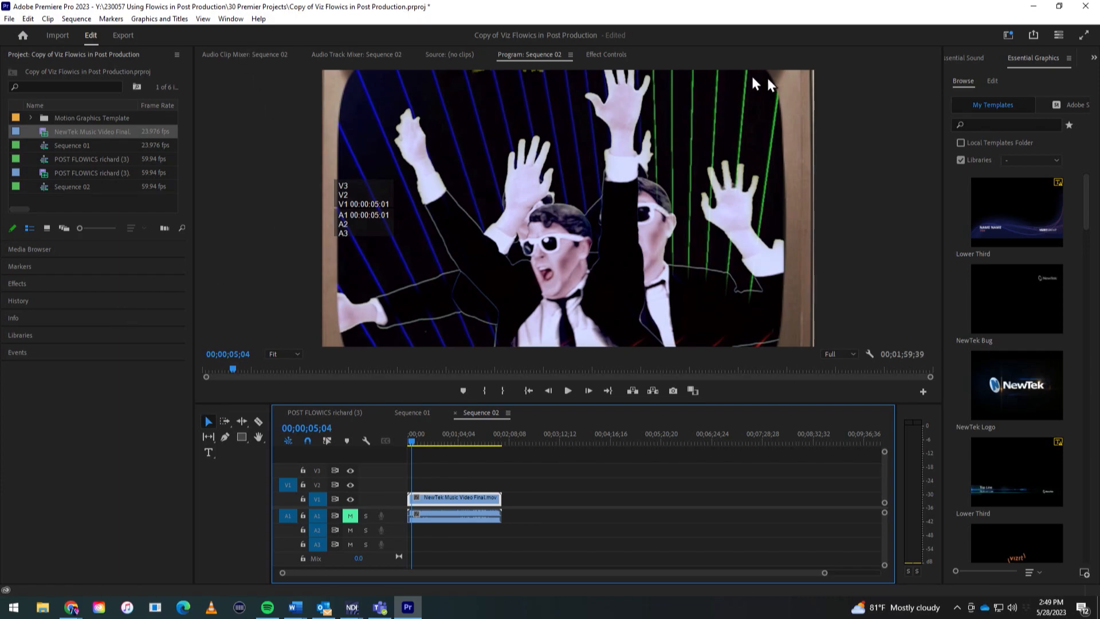
{"action": "mouse_move", "coordinate": [5, 13]}
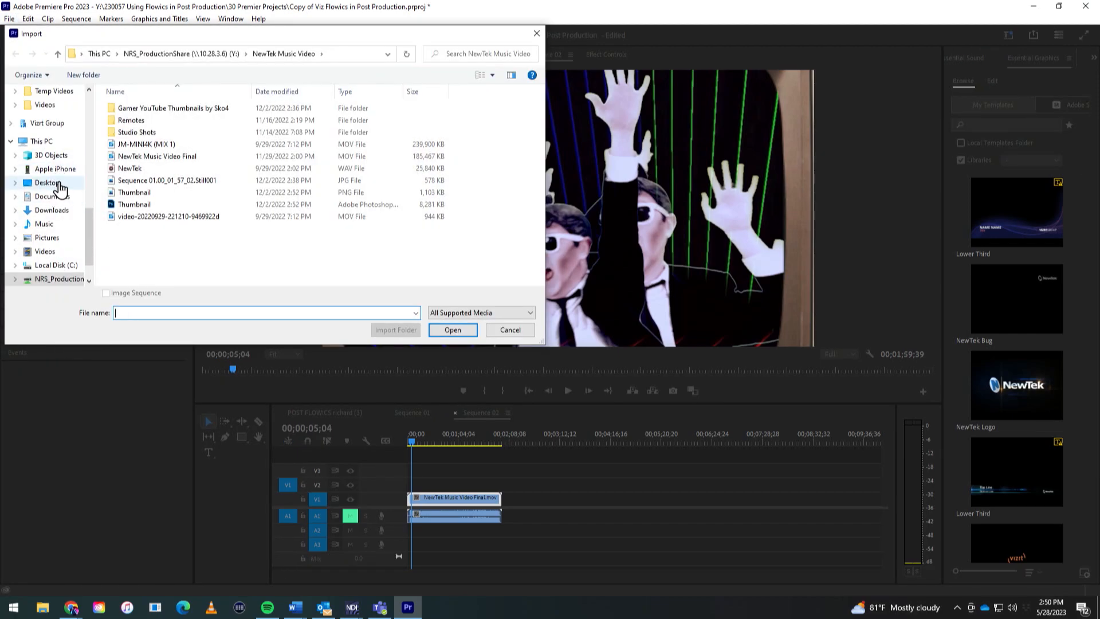
Step: Import 'viz flowics lower third' from the Desktop into the Premiere project
{"action": "left_click", "coordinate": [45, 182]}
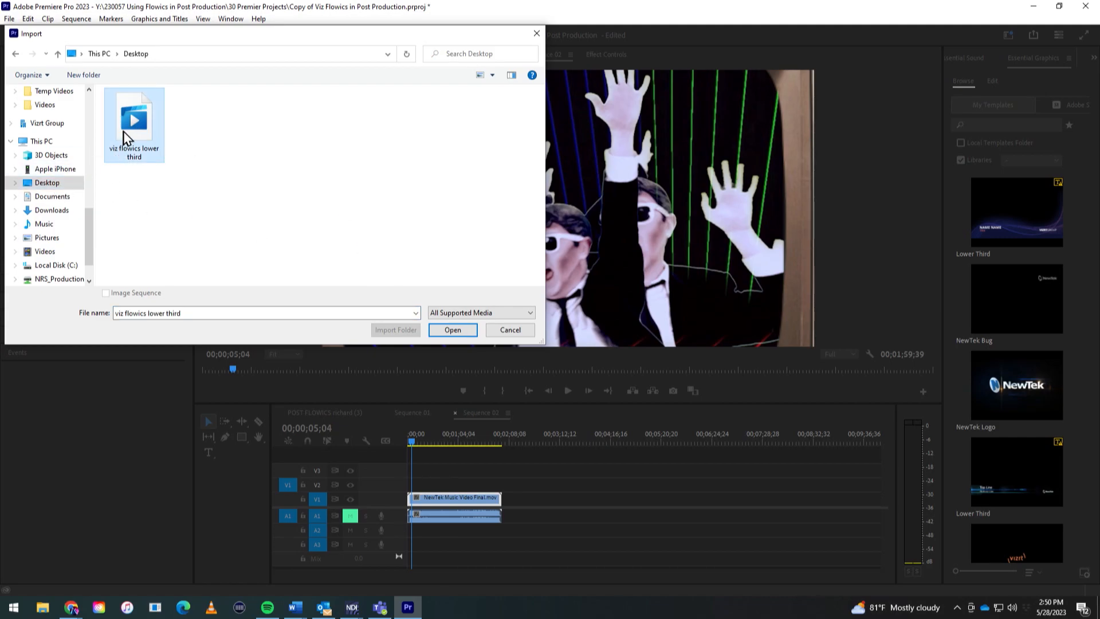
{"action": "left_click", "coordinate": [452, 330]}
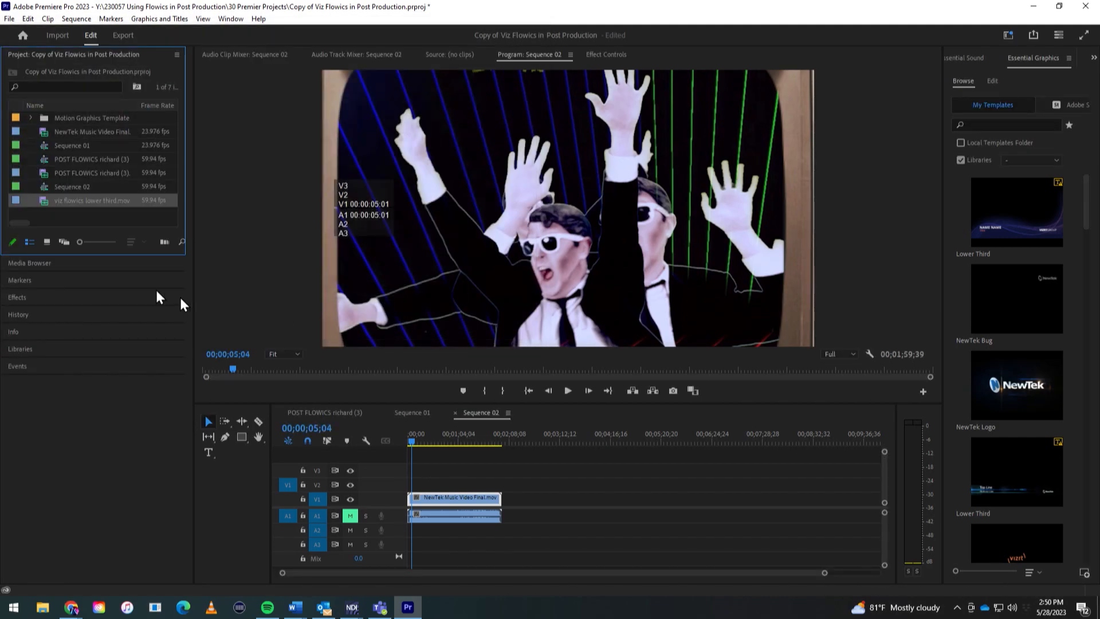
{"action": "mouse_move", "coordinate": [198, 261]}
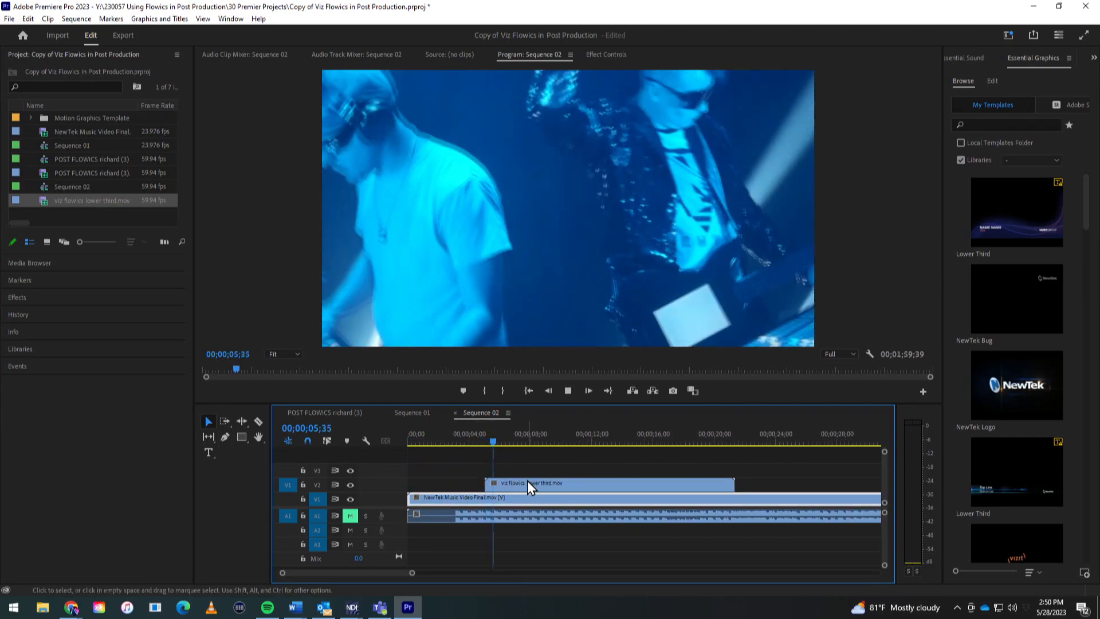
Step: Shift the V2 lower third clip later, trim its end, and scrub to check the overlay
{"action": "left_click", "coordinate": [522, 440]}
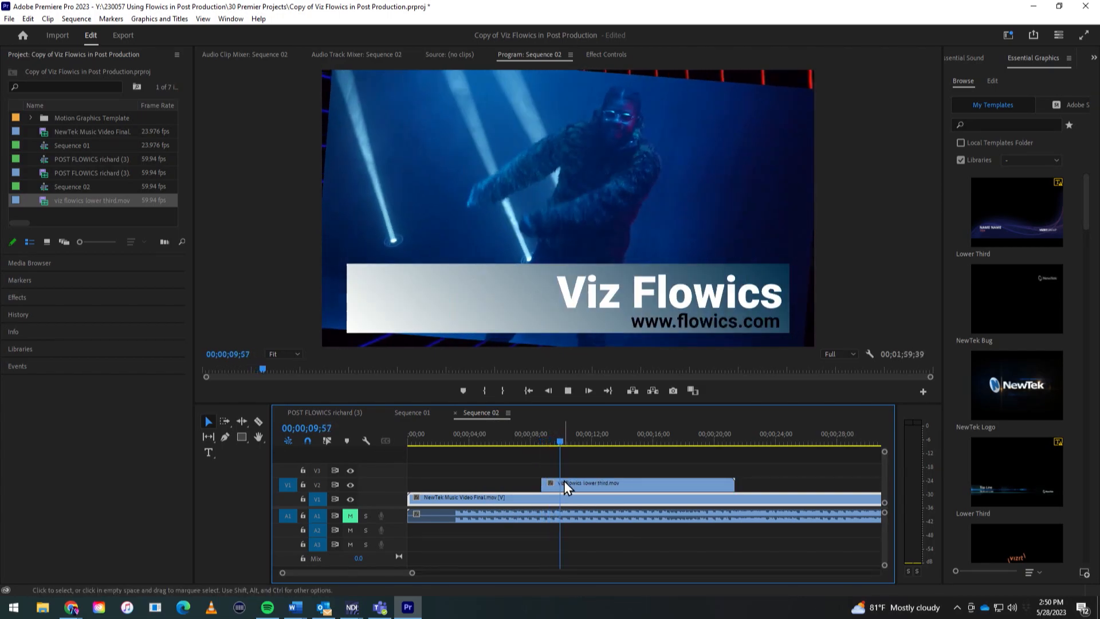
{"action": "left_click", "coordinate": [589, 440]}
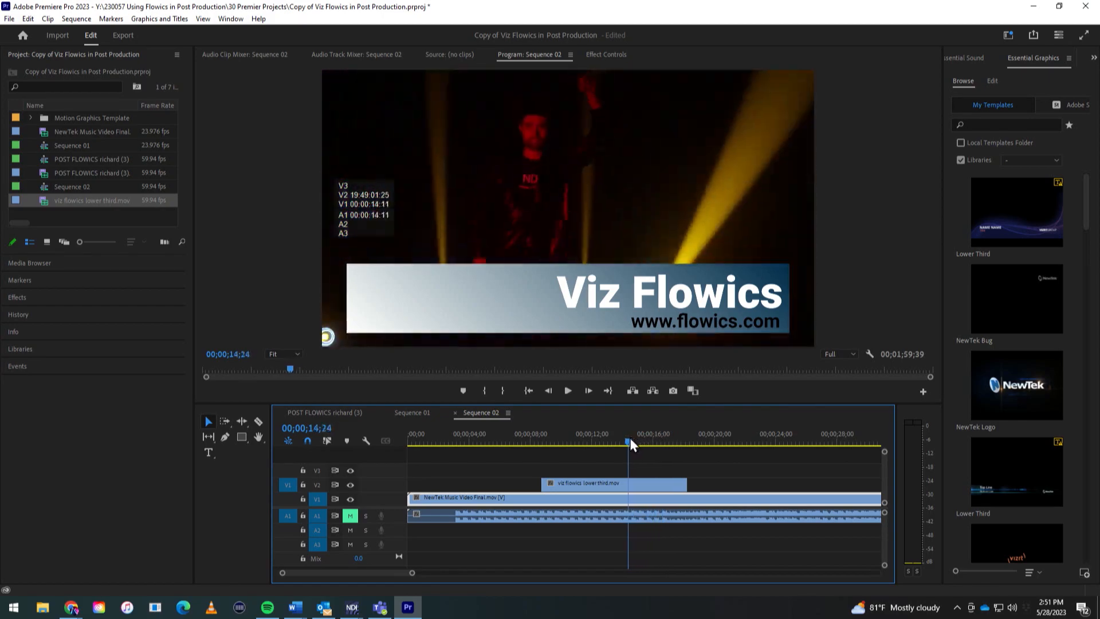
{"action": "left_click", "coordinate": [582, 442]}
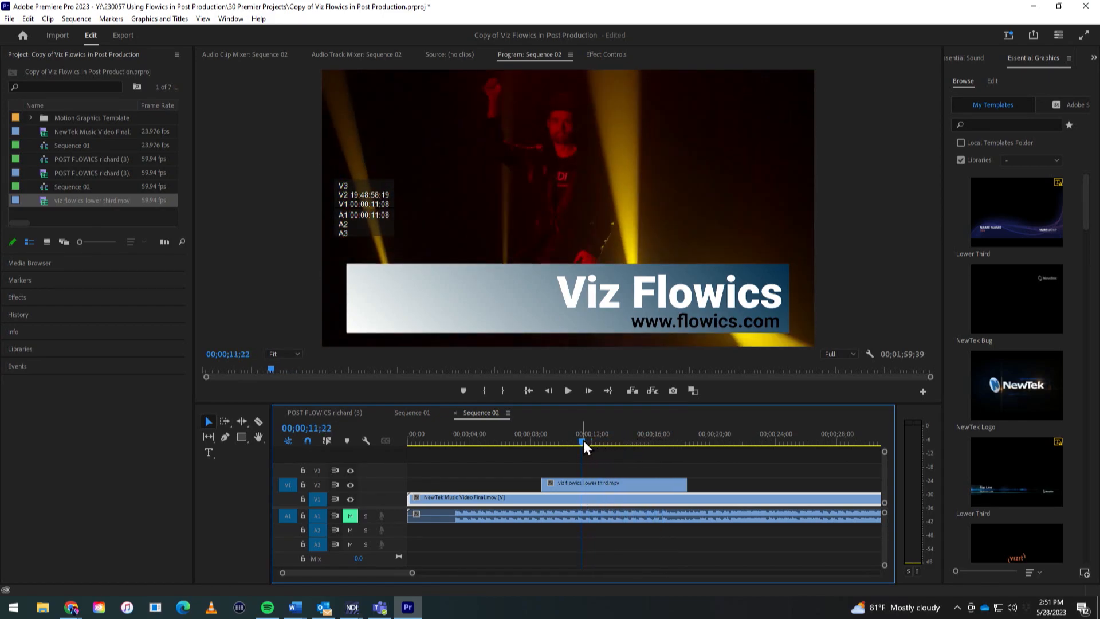
{"action": "mouse_move", "coordinate": [1080, 8]}
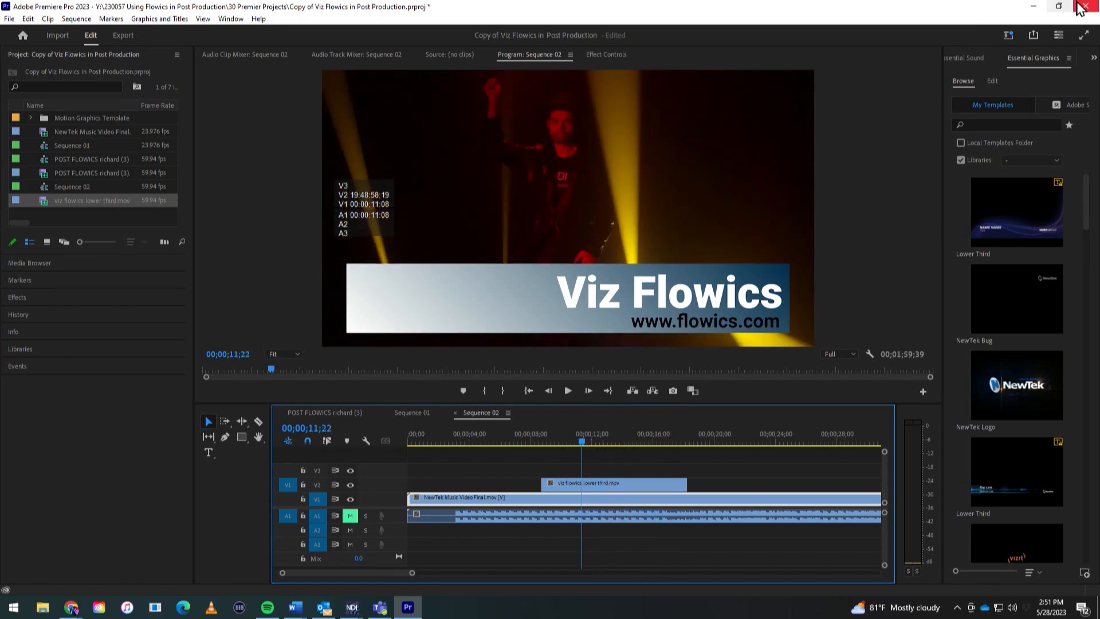
Step: Minimize Premiere, bring up the NDI monitor windows, and return to the Flowics control page
{"action": "left_click", "coordinate": [1088, 7]}
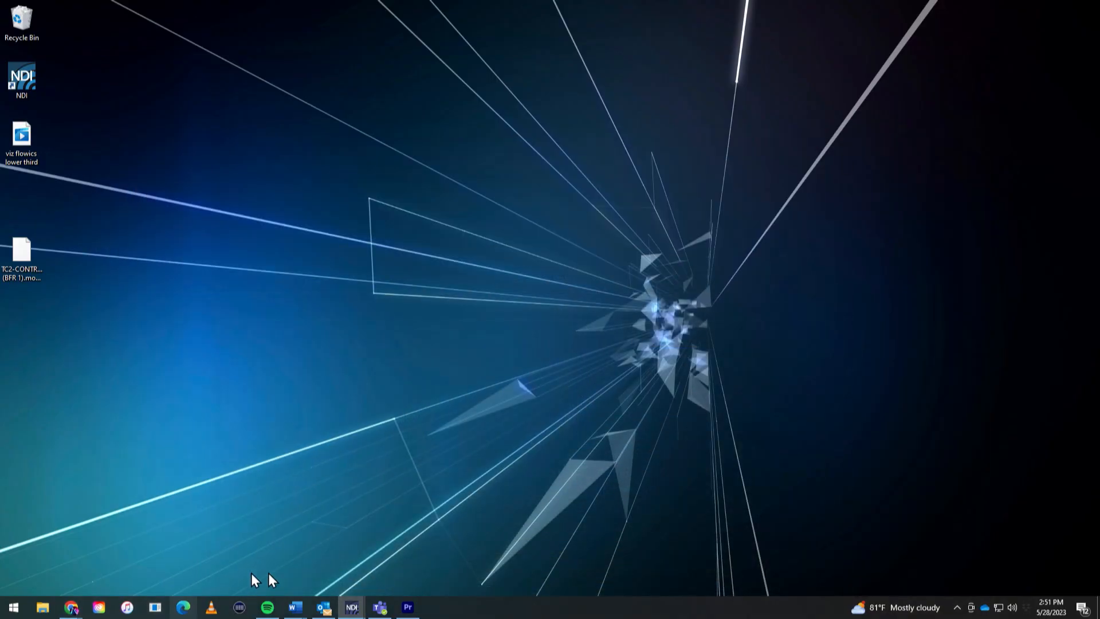
{"action": "mouse_move", "coordinate": [352, 606]}
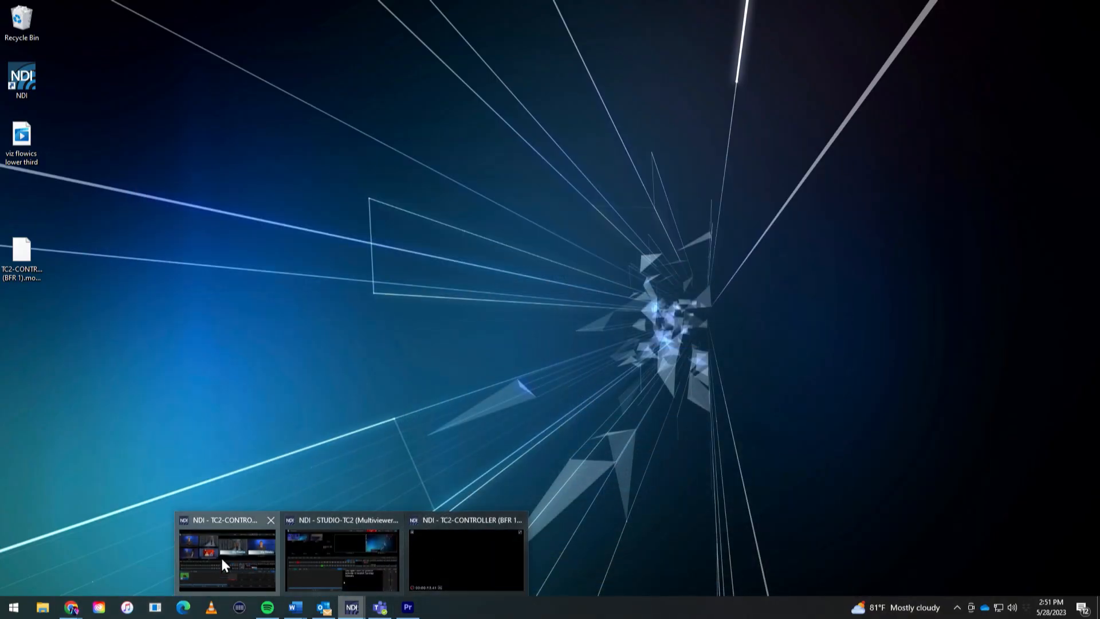
{"action": "left_click", "coordinate": [226, 558]}
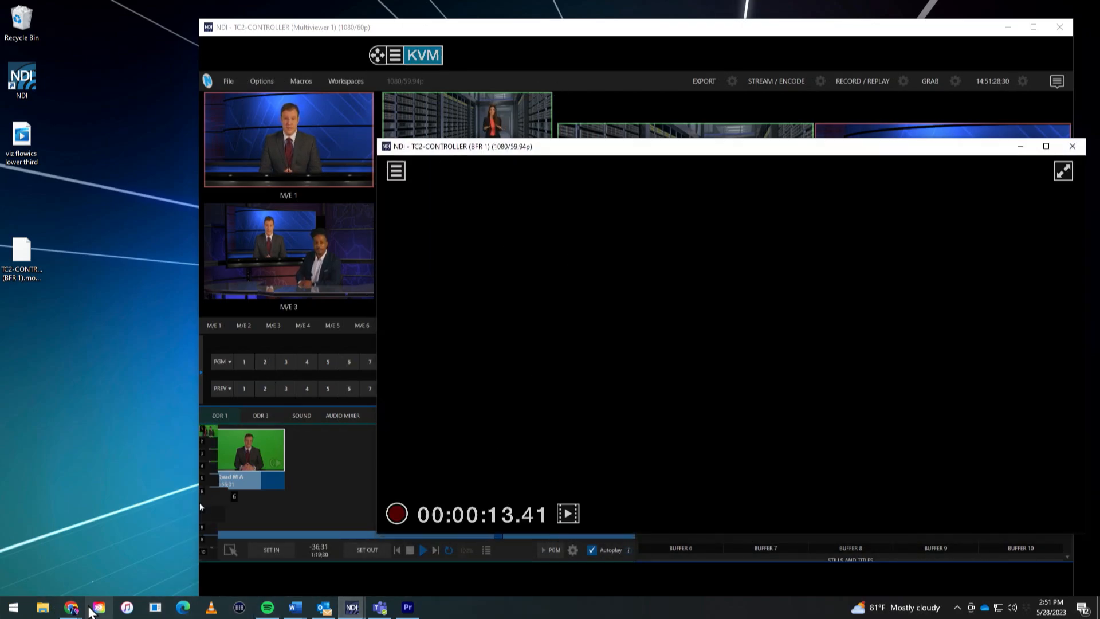
{"action": "left_click", "coordinate": [71, 607]}
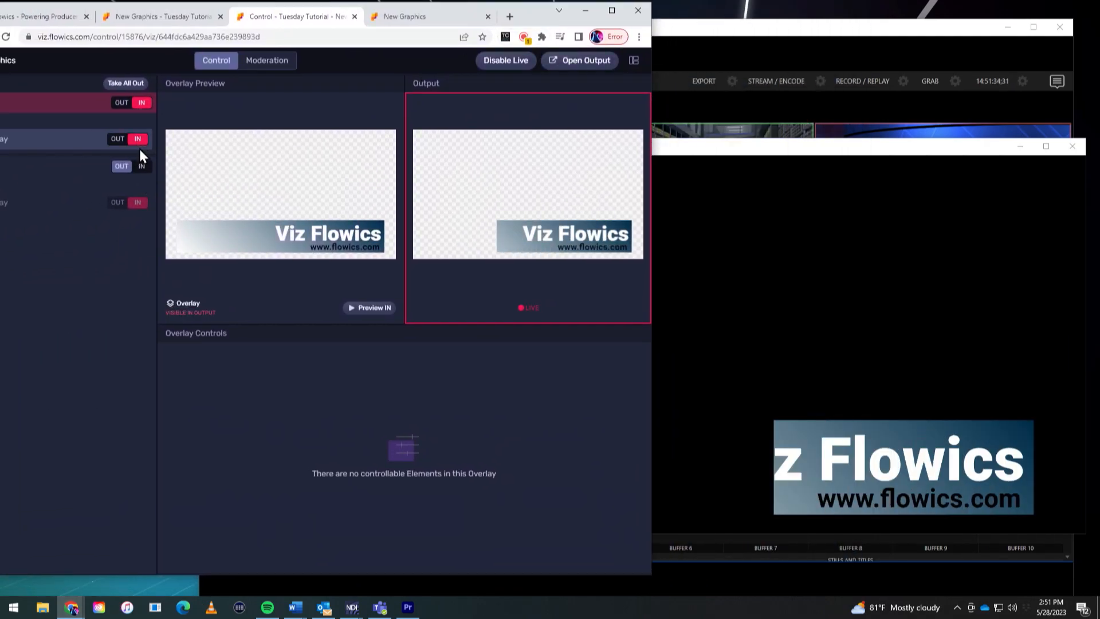
Step: Take the lower third off the output and hide the Flowics browser window
{"action": "left_click", "coordinate": [117, 138]}
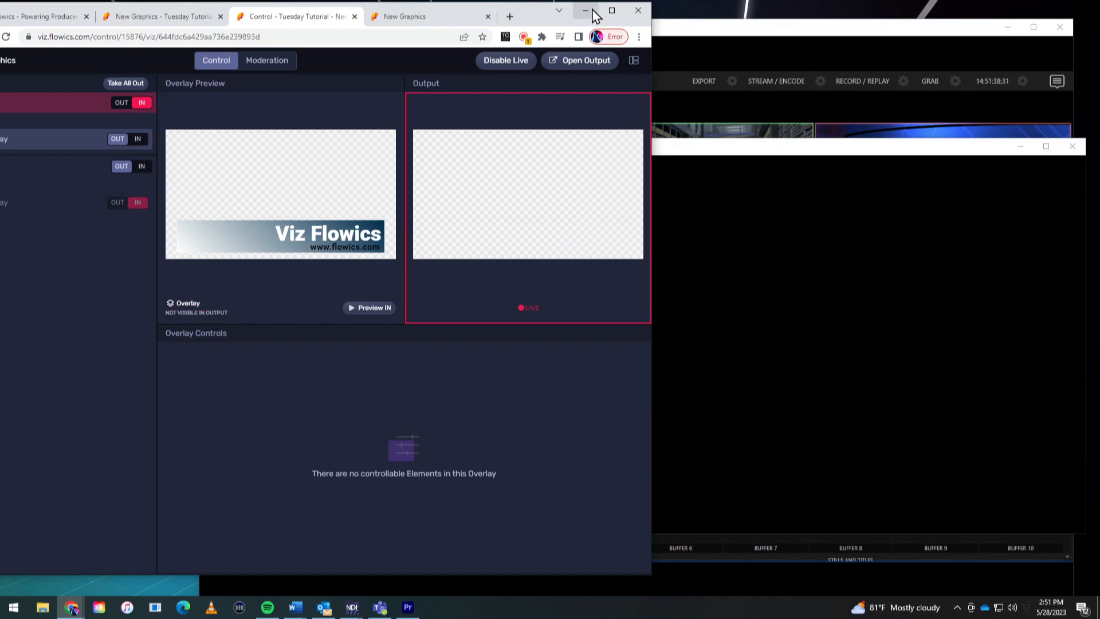
{"action": "left_click", "coordinate": [610, 10]}
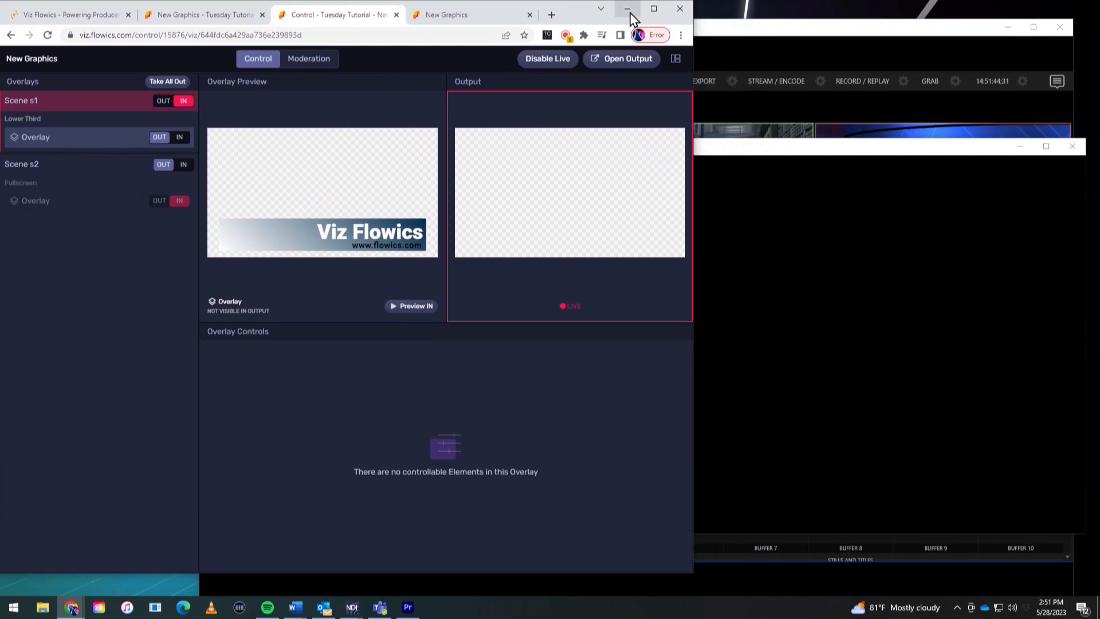
{"action": "mouse_move", "coordinate": [626, 10]}
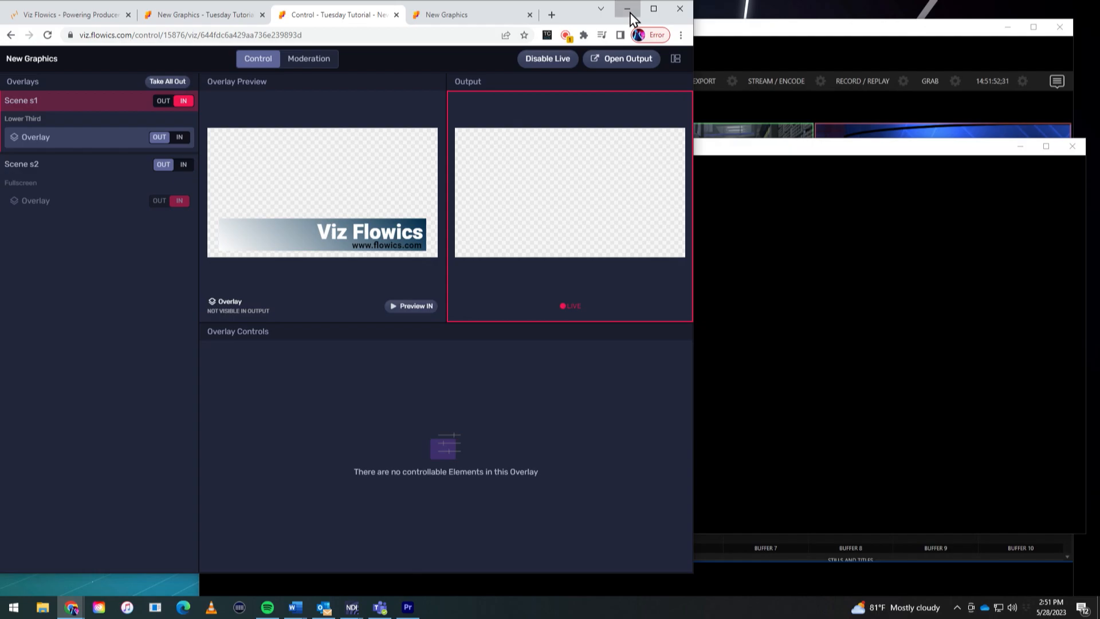
{"action": "left_click", "coordinate": [626, 8]}
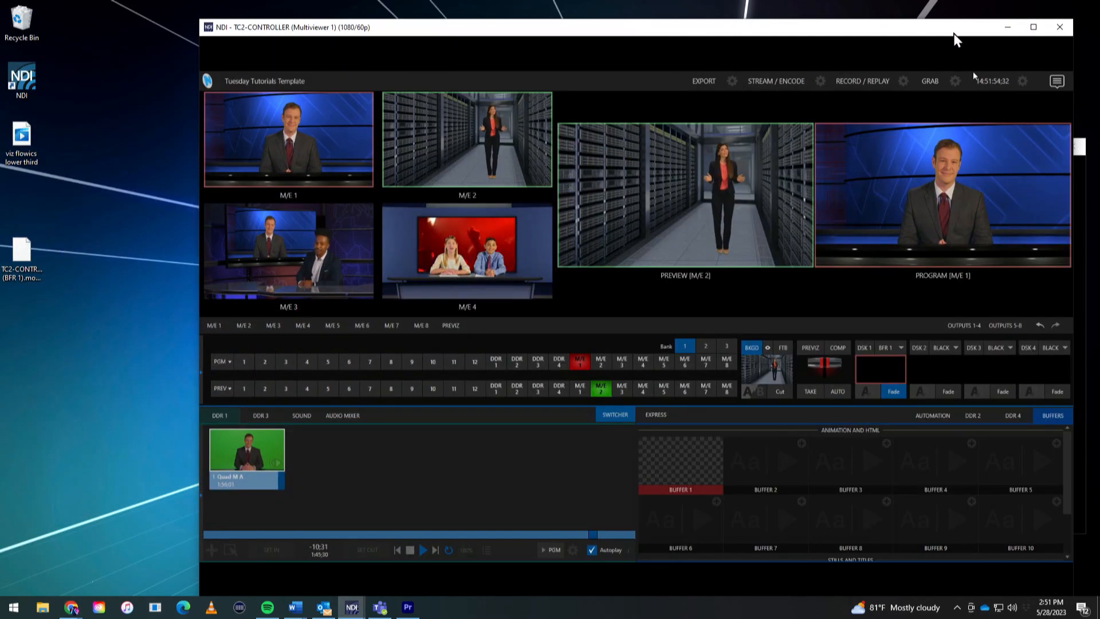